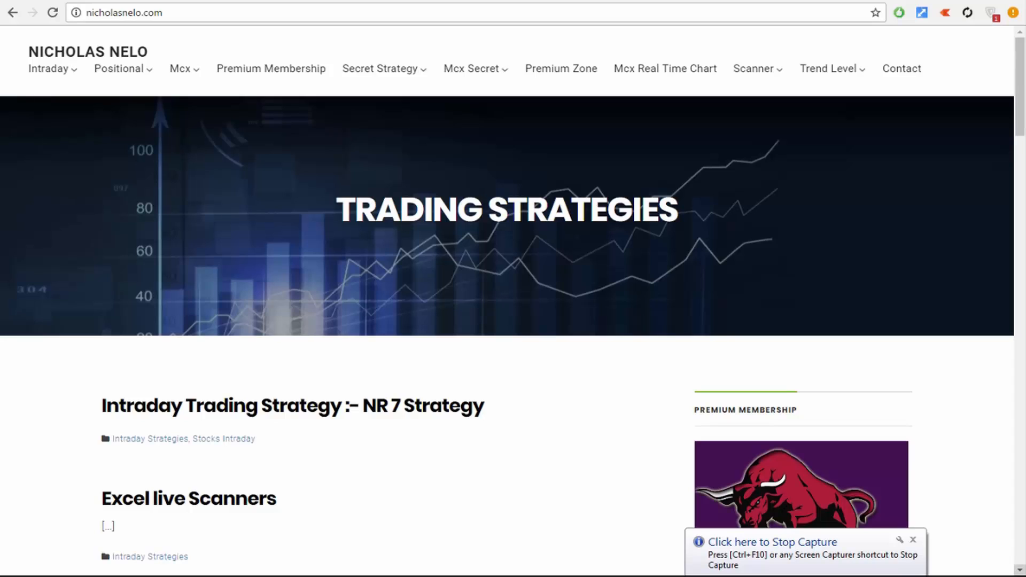
pyautogui.moveTo(1008, 568)
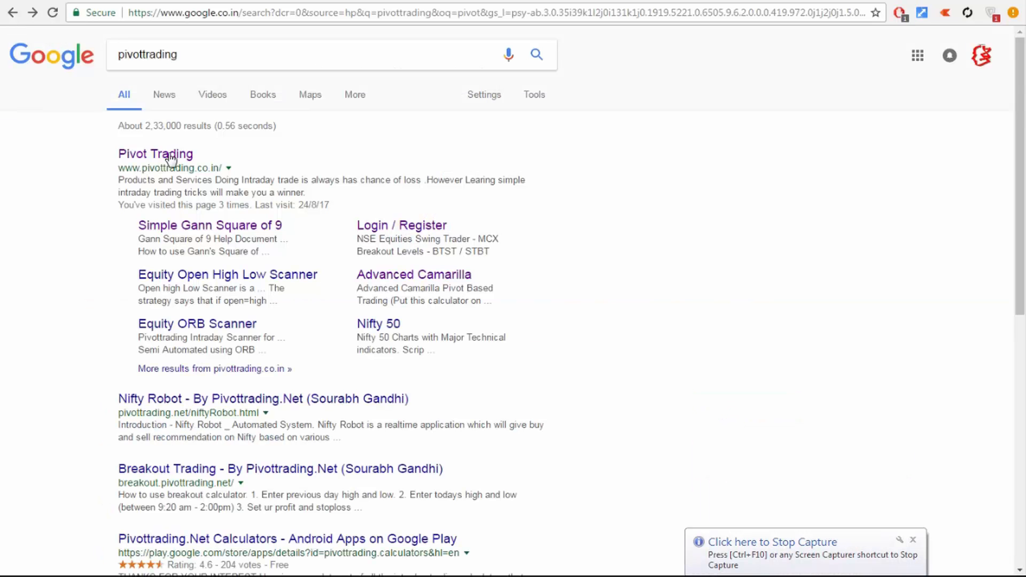
pyautogui.moveTo(155, 153)
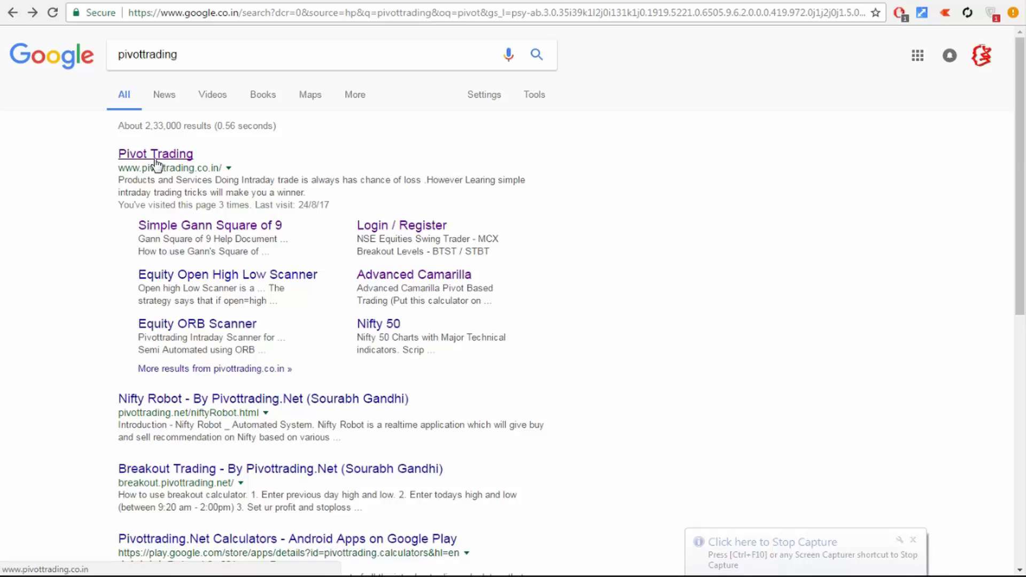
# Open the Pivot Trading website from the Google search results for pivottrading
pyautogui.click(155, 154)
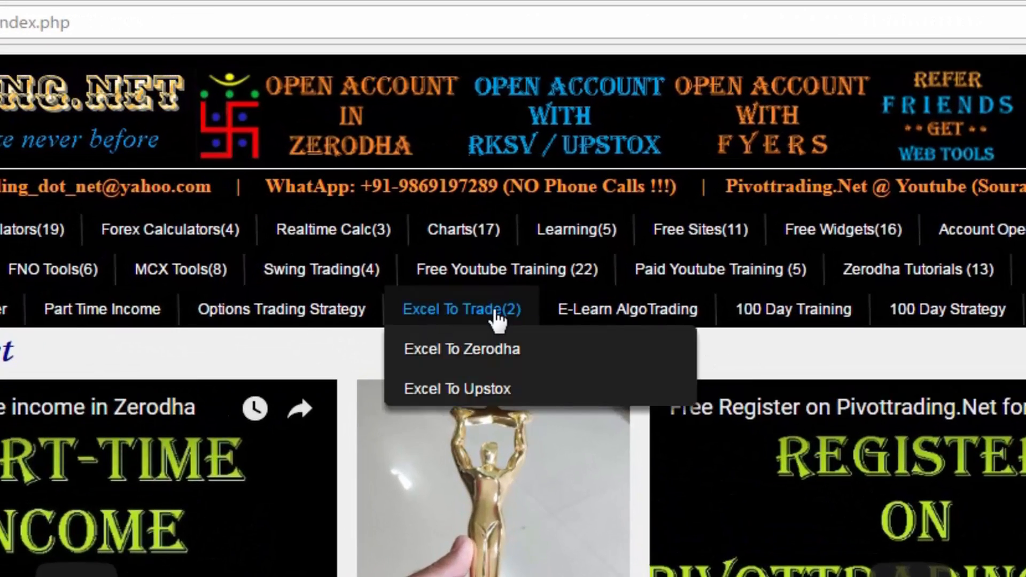
pyautogui.moveTo(461, 348)
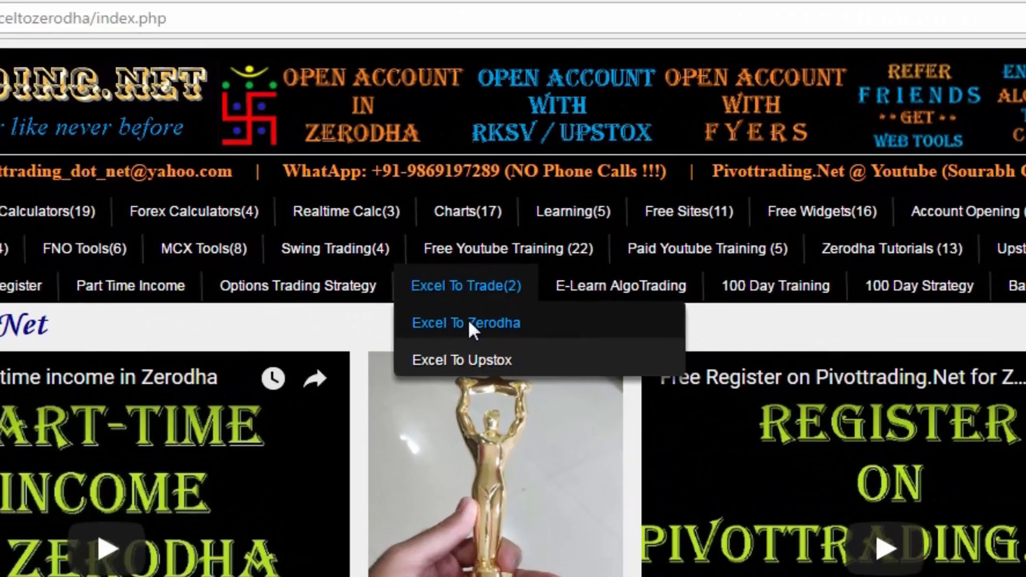
# Open the Excel To Zerodha page and download the sample xls order file
pyautogui.click(466, 321)
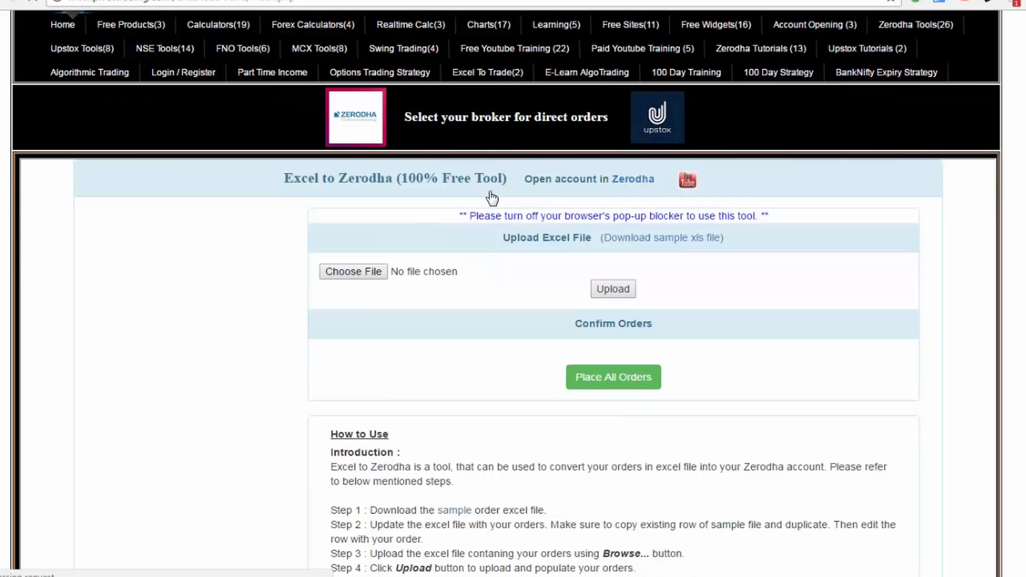
pyautogui.scroll(-3)
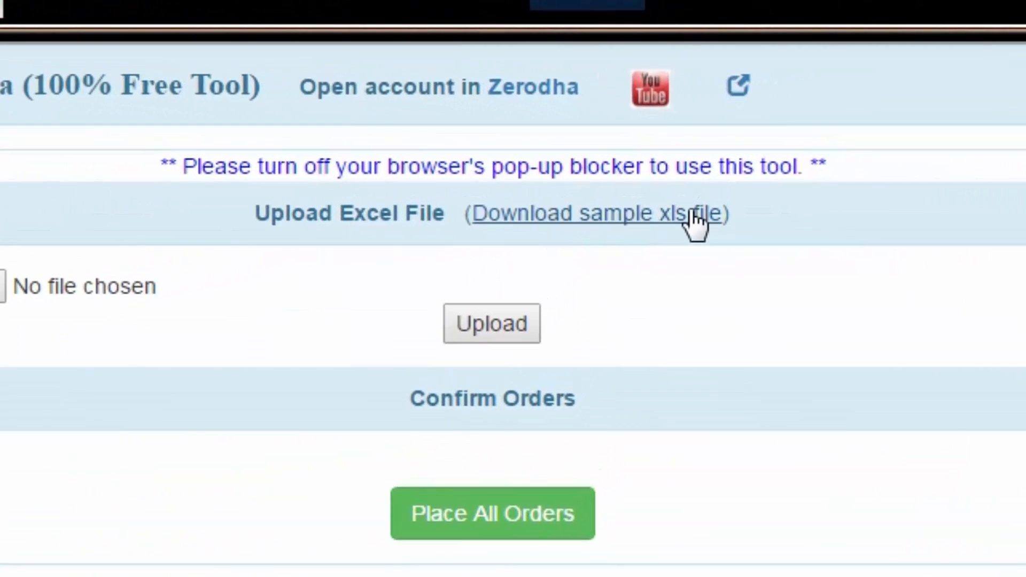
pyautogui.click(586, 213)
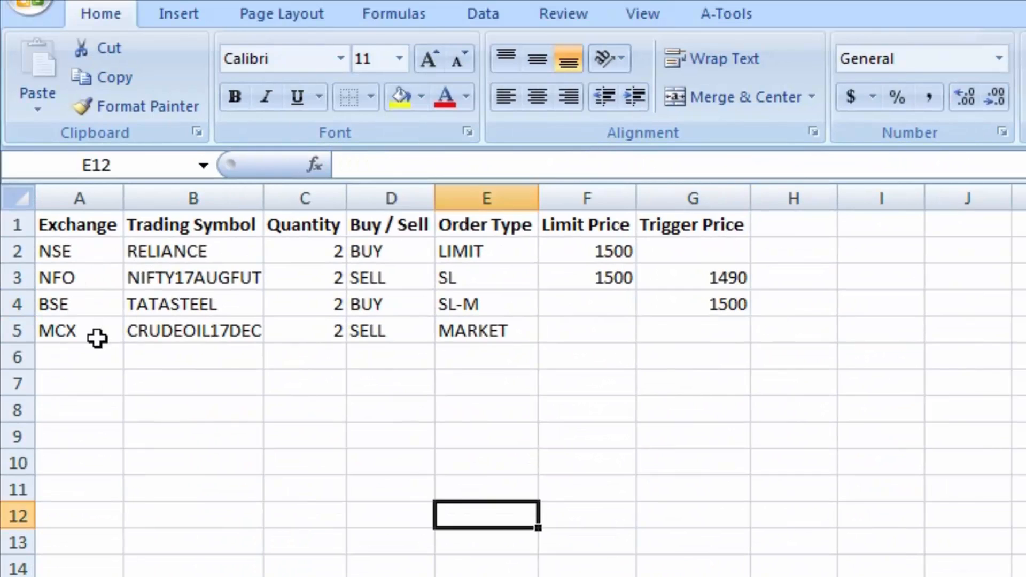
pyautogui.moveTo(573, 341)
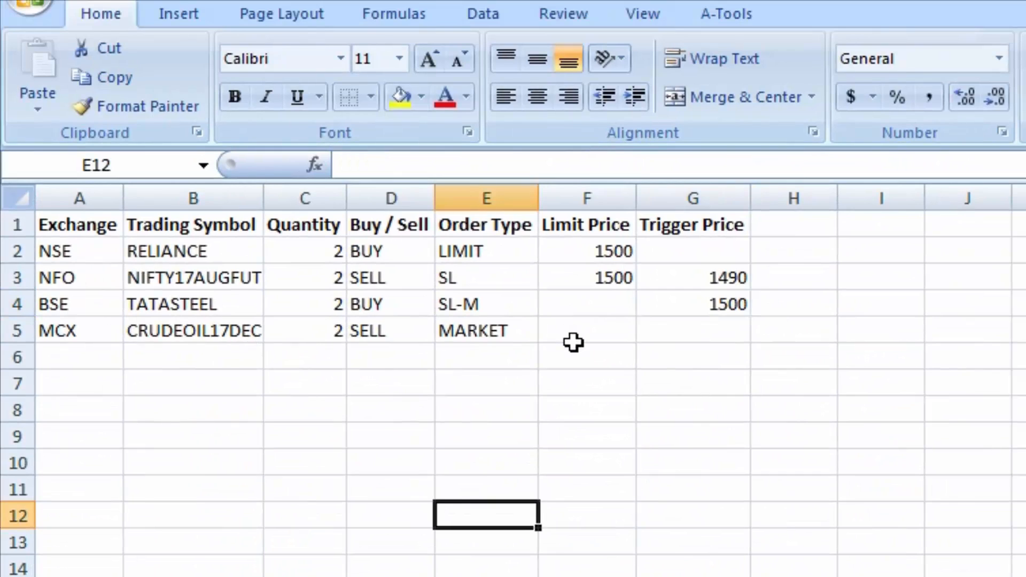
pyautogui.moveTo(497, 354)
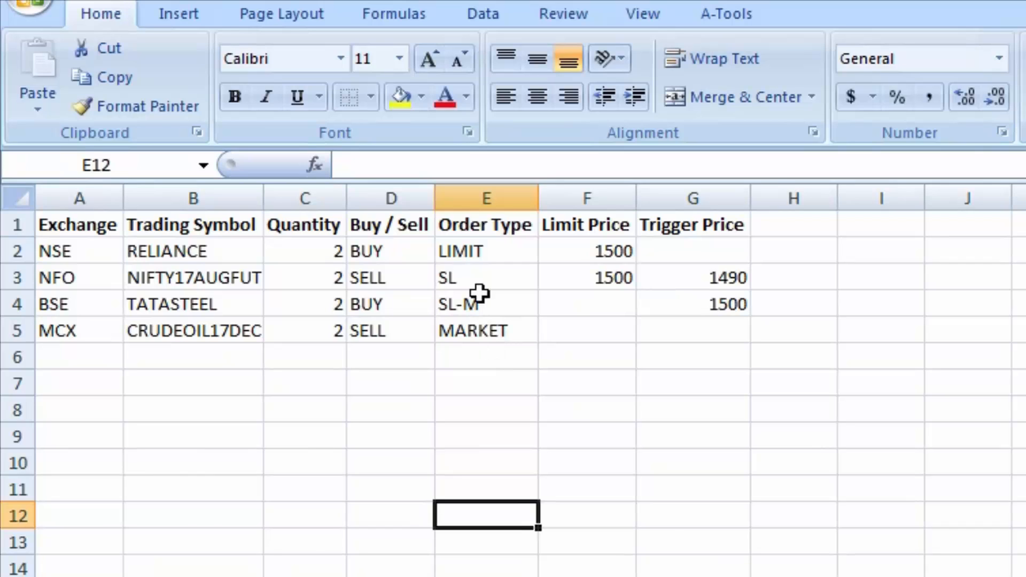
pyautogui.click(485, 277)
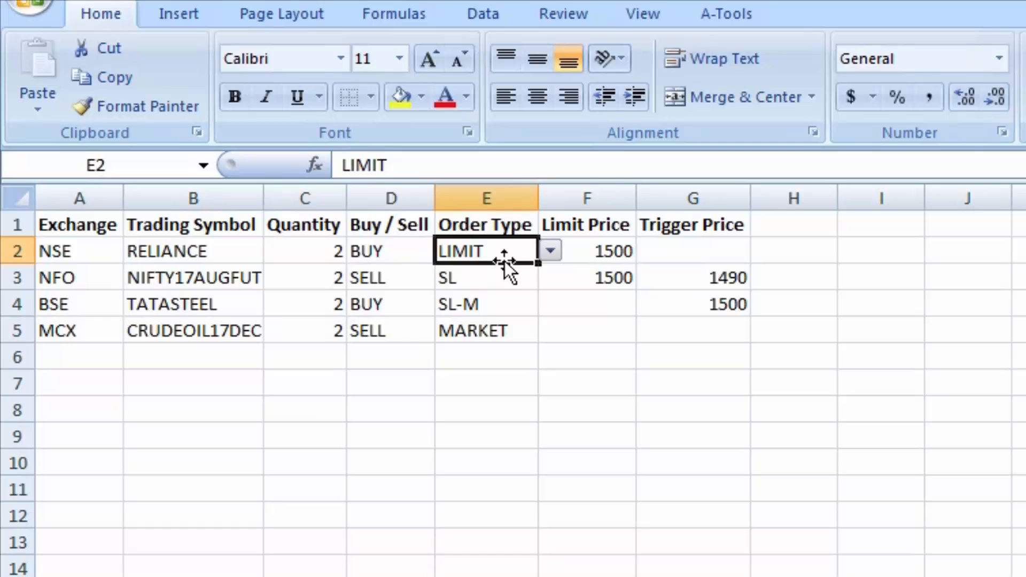
pyautogui.moveTo(546, 272)
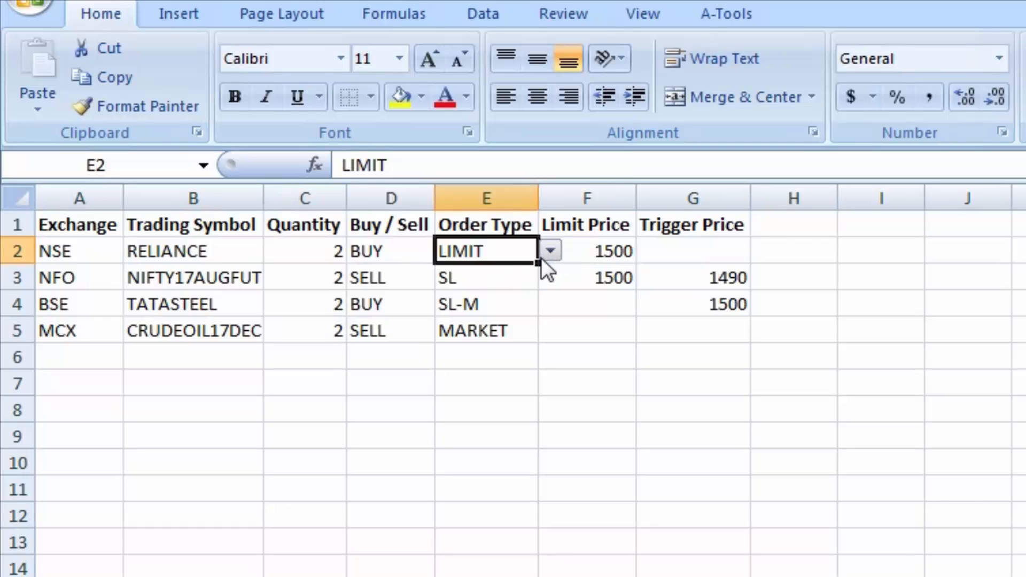
pyautogui.click(586, 251)
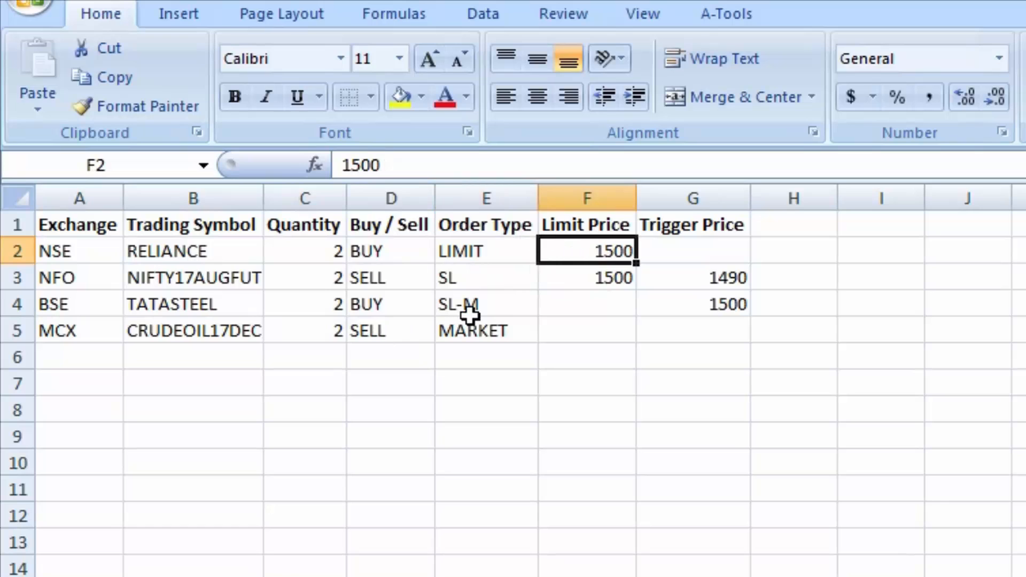
pyautogui.click(485, 304)
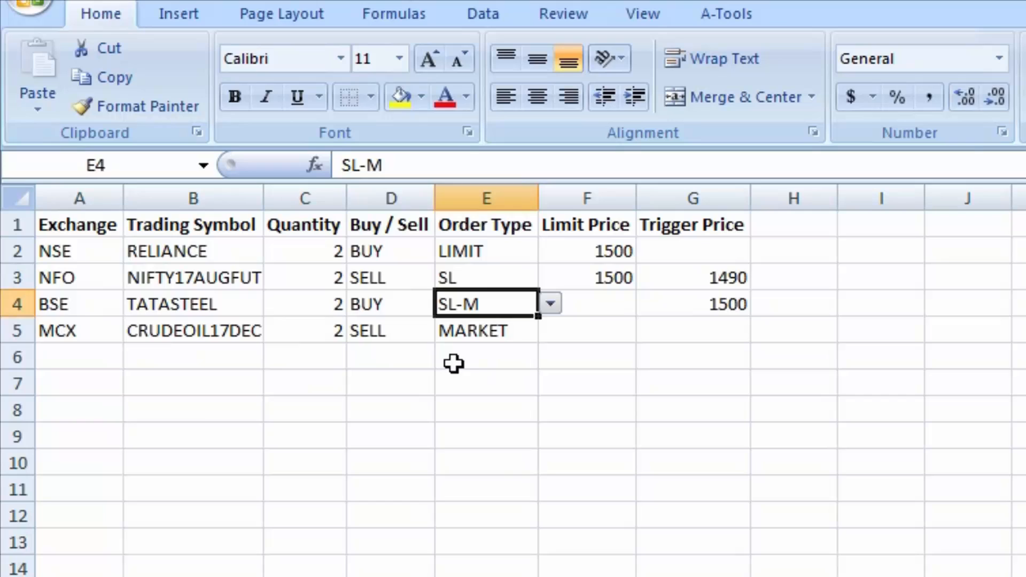
pyautogui.moveTo(83, 330)
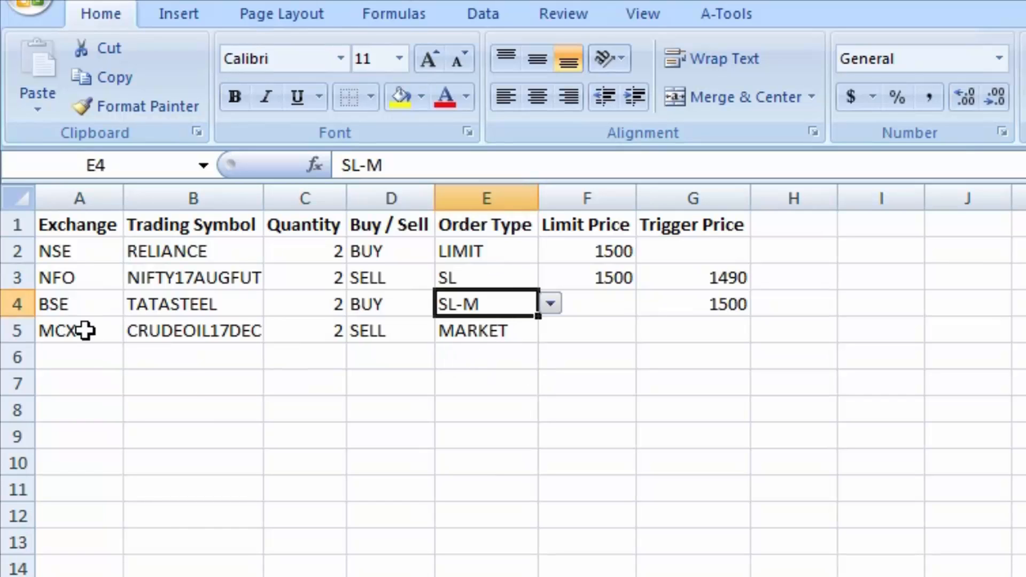
pyautogui.click(304, 408)
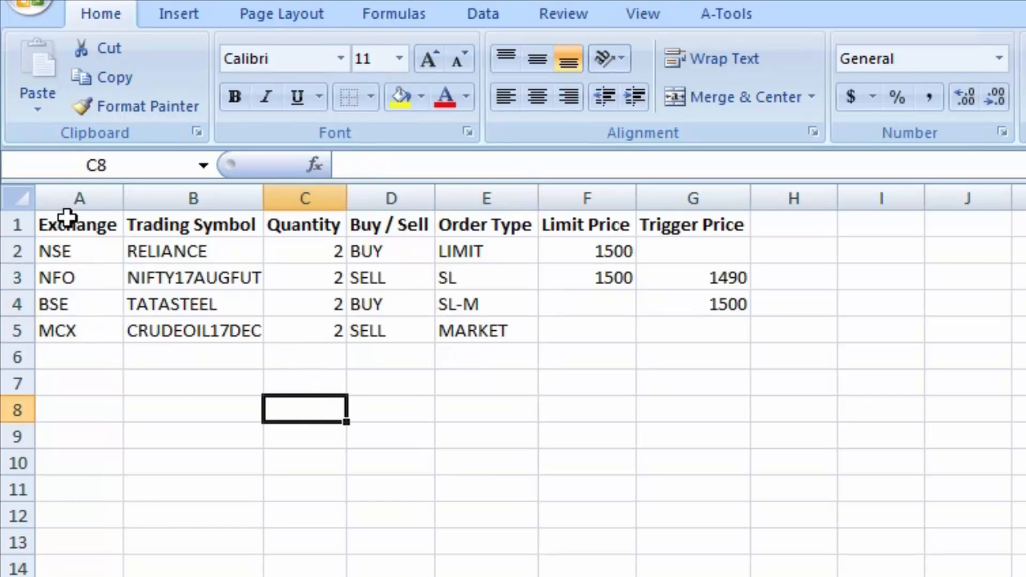
pyautogui.moveTo(201, 331)
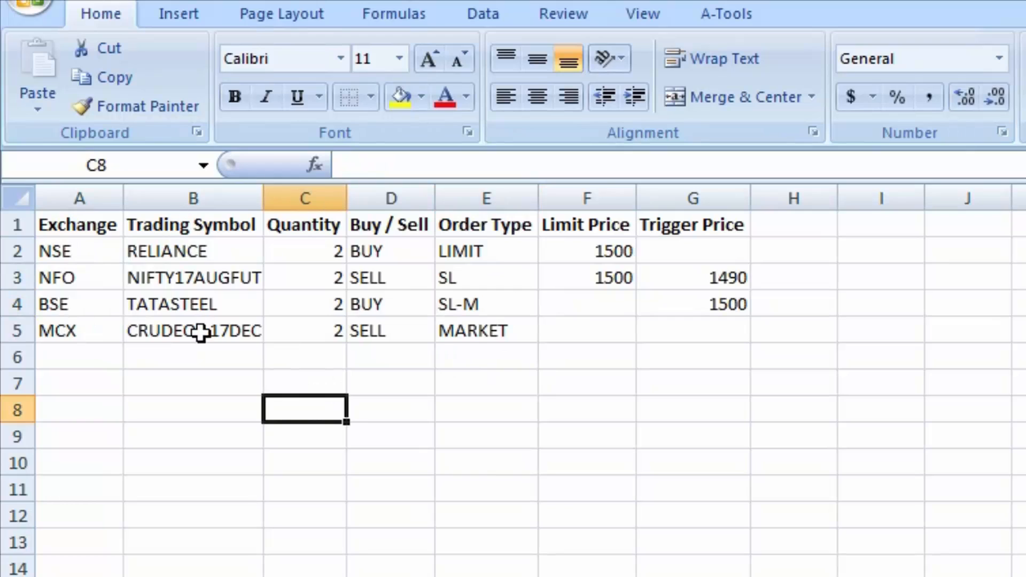
pyautogui.moveTo(320, 265)
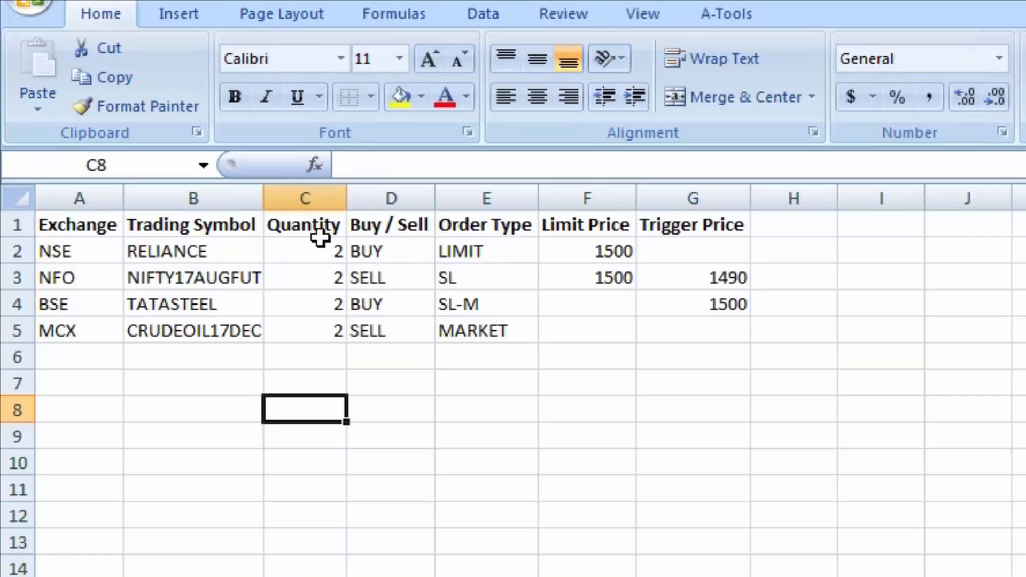
pyautogui.moveTo(397, 322)
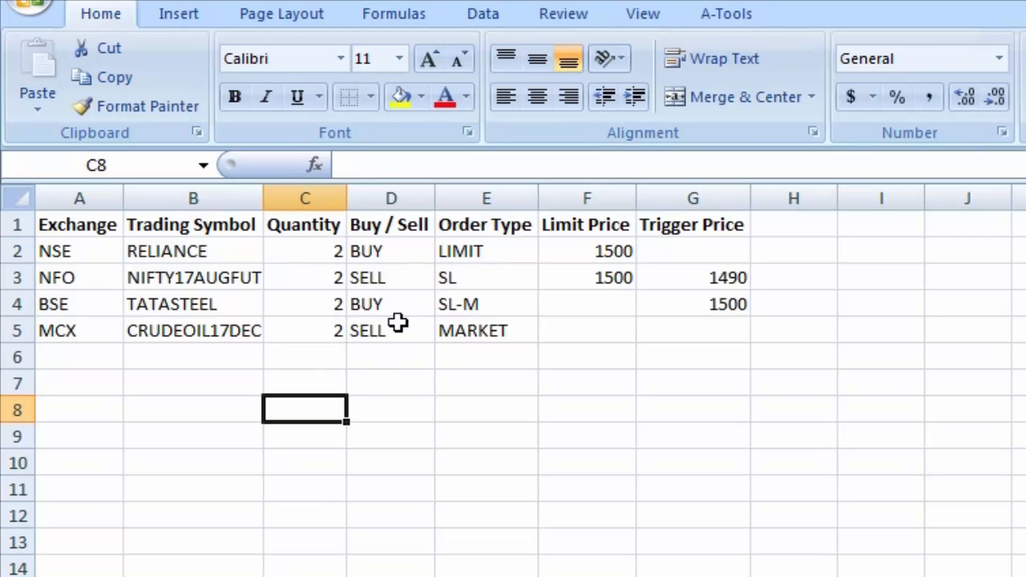
pyautogui.moveTo(397, 342)
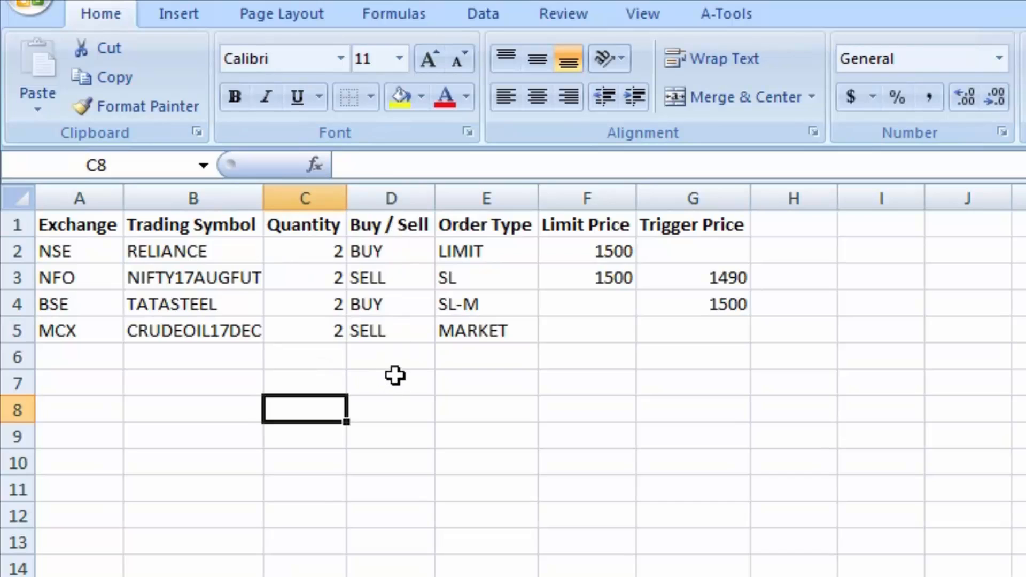
pyautogui.moveTo(506, 312)
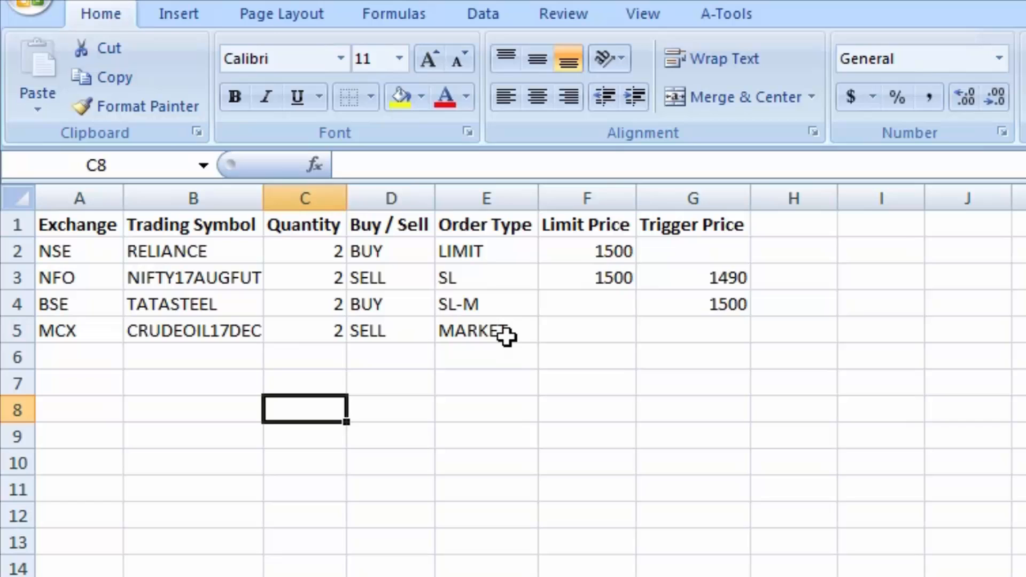
pyautogui.moveTo(485, 271)
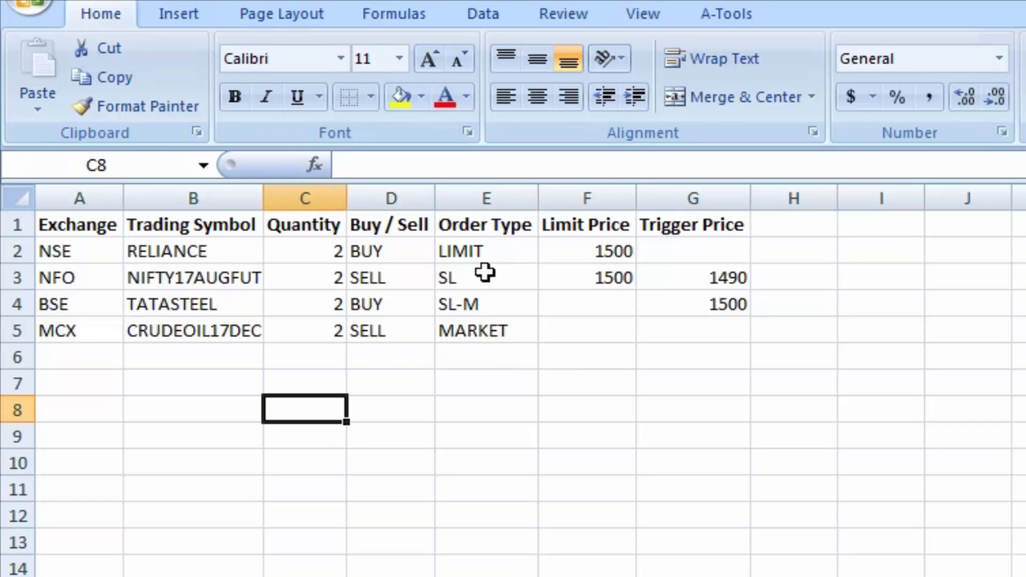
pyautogui.moveTo(736, 390)
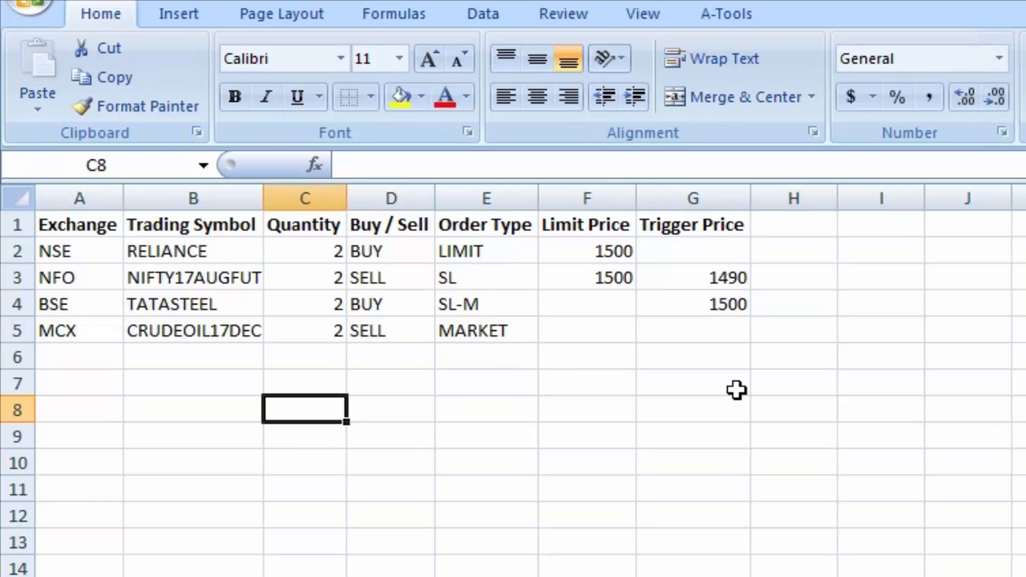
pyautogui.moveTo(936, 467)
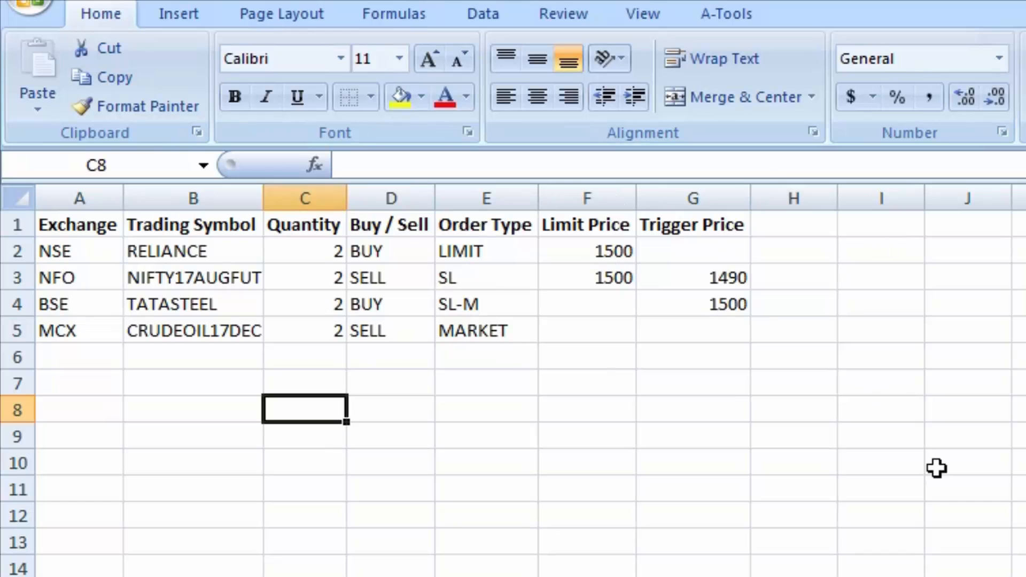
# Select the column B cell that receives the pasted Nifty 50 symbol list
pyautogui.click(967, 488)
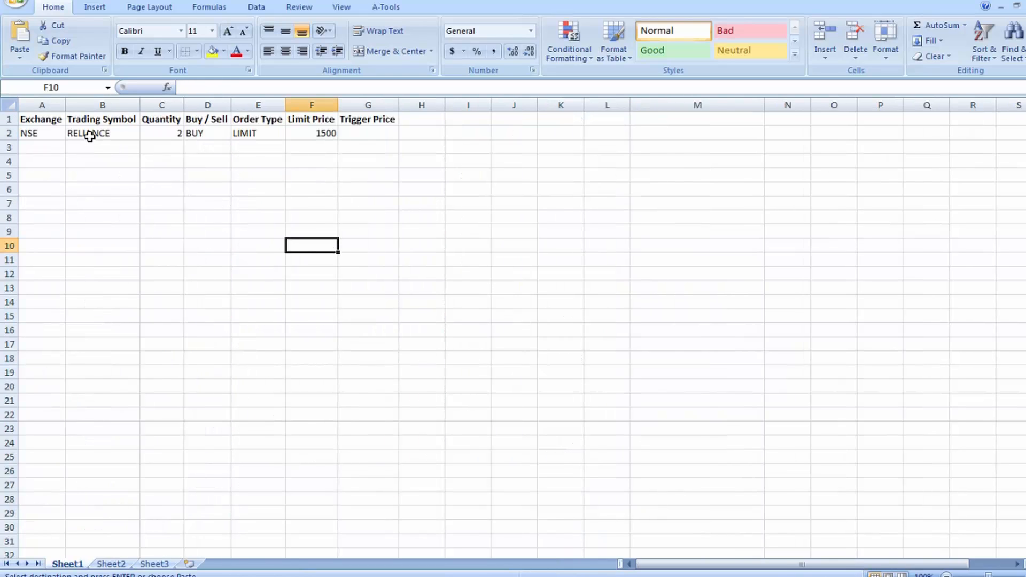
pyautogui.click(101, 133)
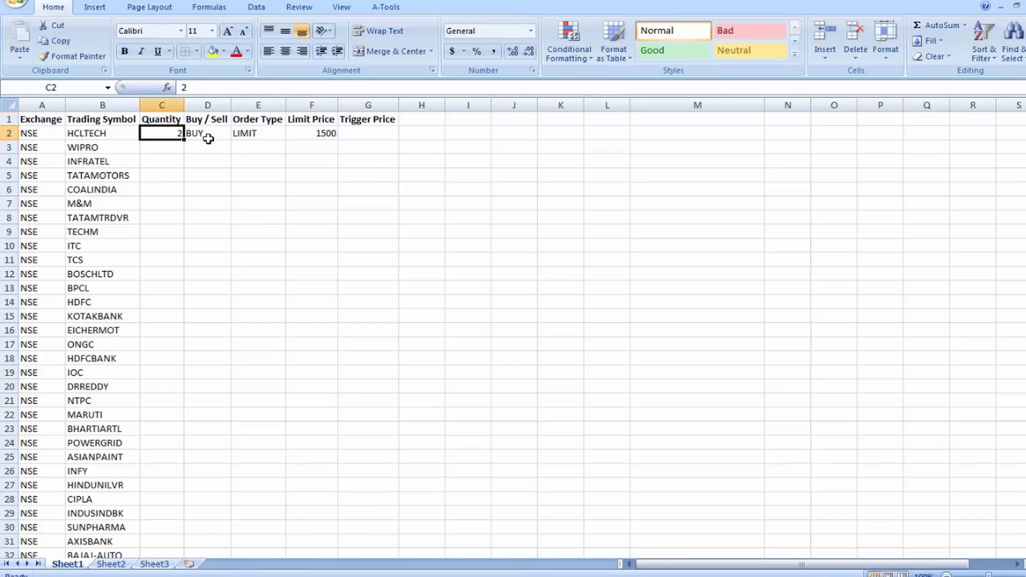
# Fill quantity 10 down all orders and set them to BUY, with HDFC as SELL
pyautogui.write('10')
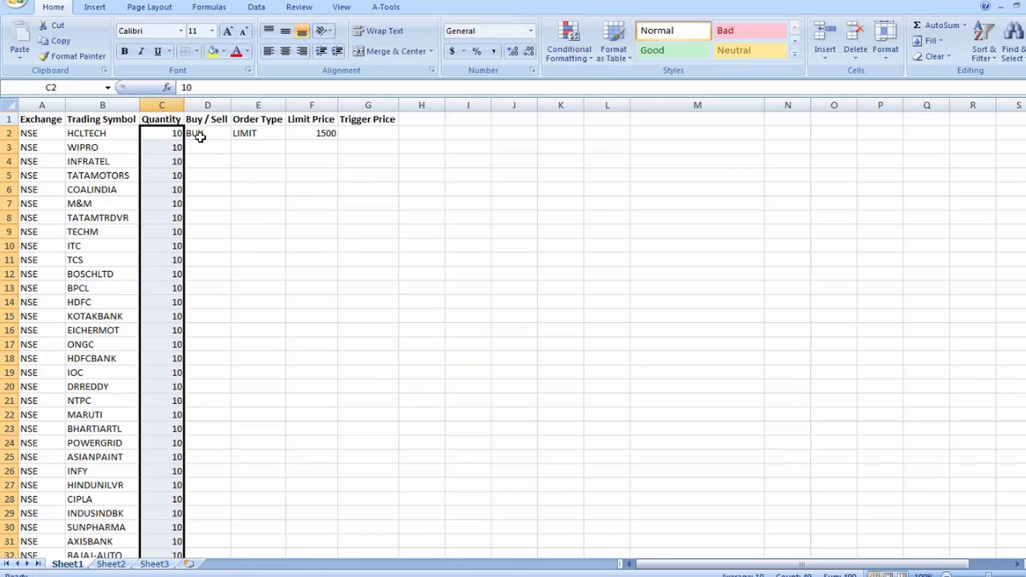
pyautogui.click(237, 133)
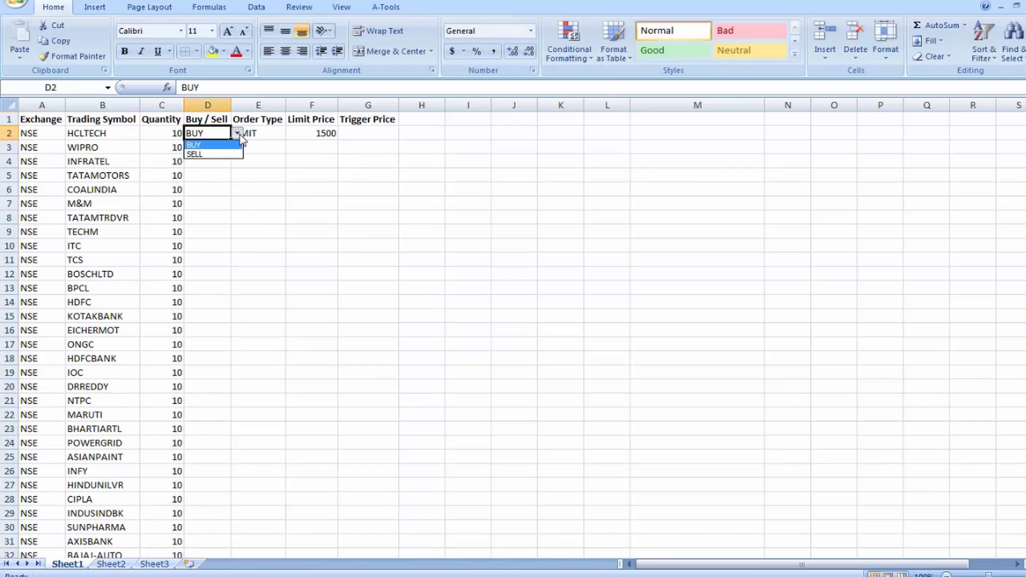
pyautogui.click(194, 154)
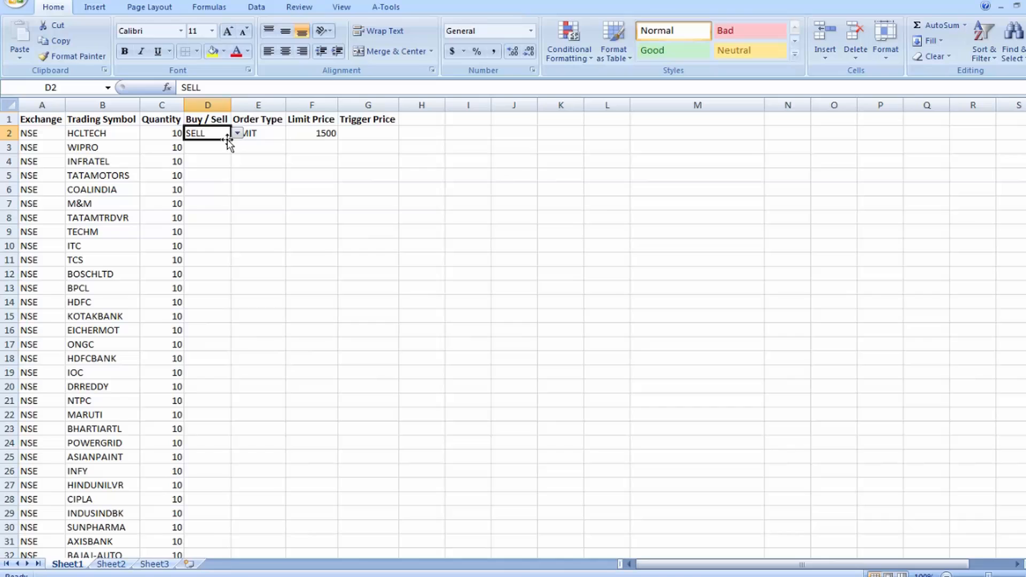
pyautogui.moveTo(230, 133); pyautogui.dragTo(231, 555)
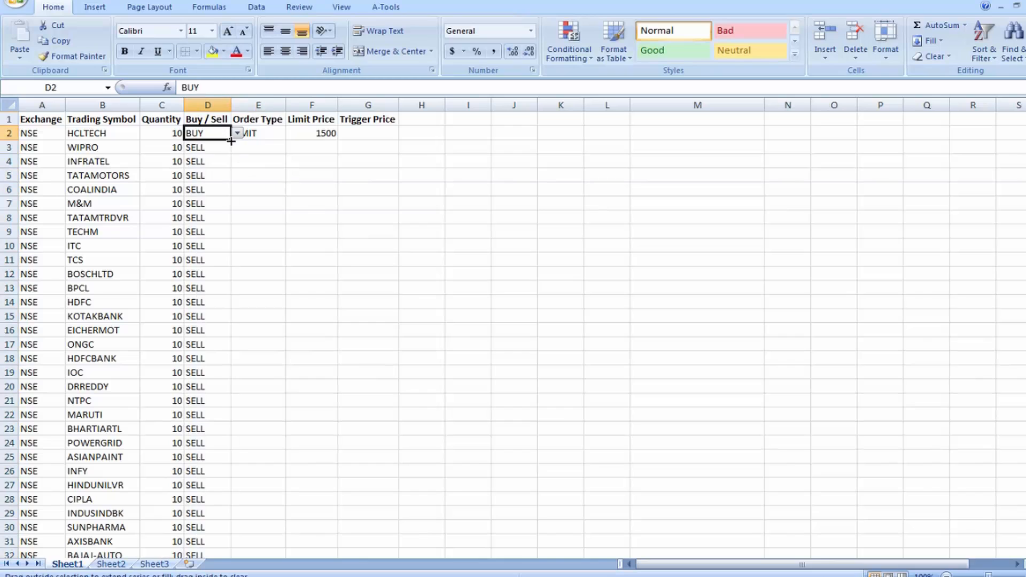
pyautogui.moveTo(208, 133); pyautogui.dragTo(207, 301)
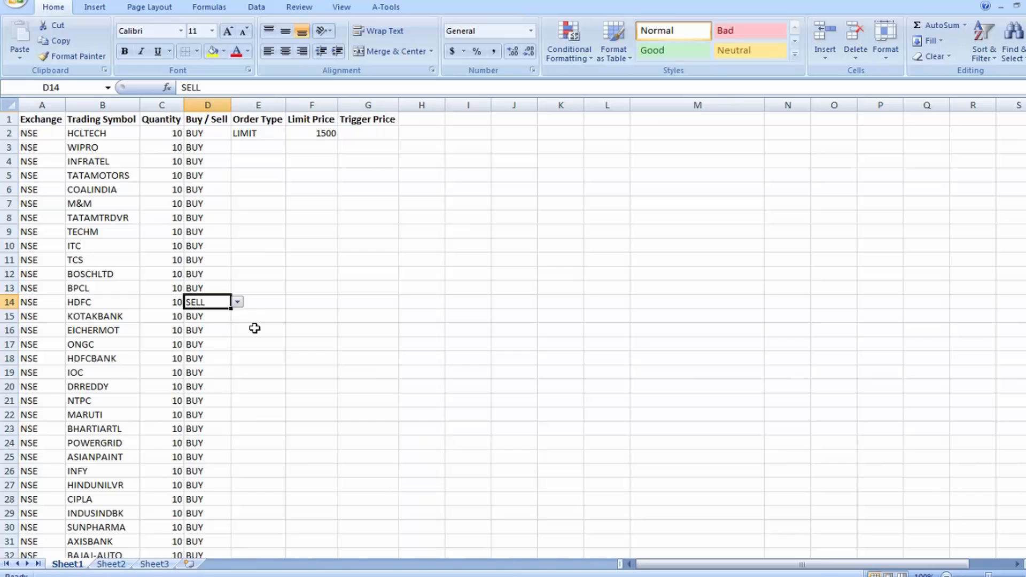
pyautogui.click(237, 498)
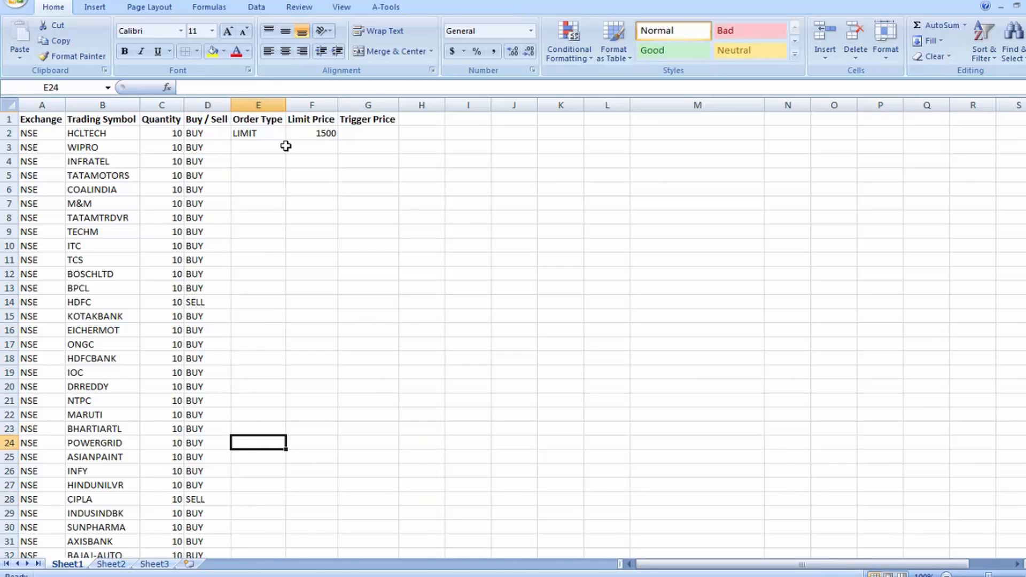
# Switch HCLTECH's order type through SL, MARKET and other dropdown choices
pyautogui.click(257, 133)
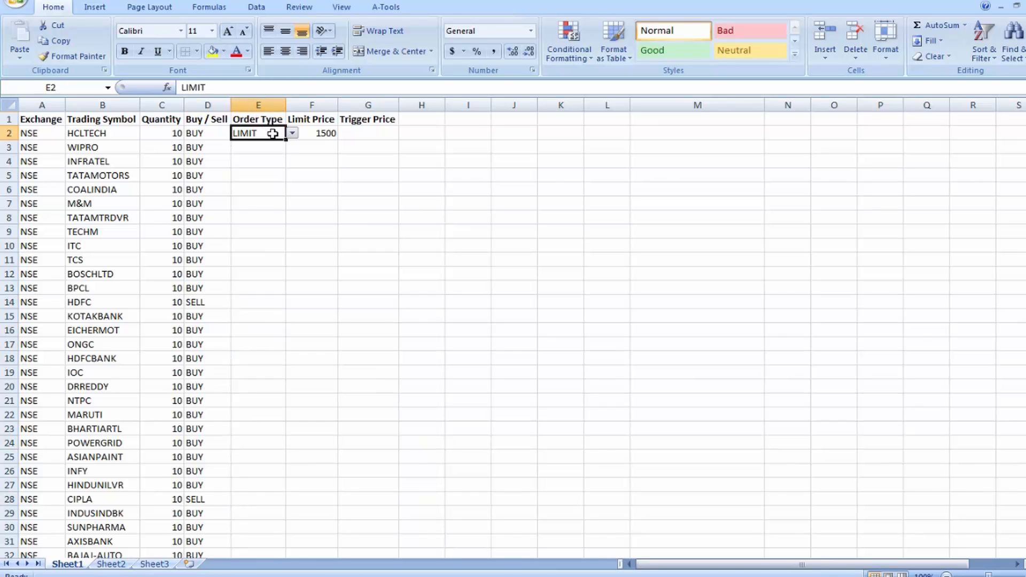
pyautogui.click(292, 133)
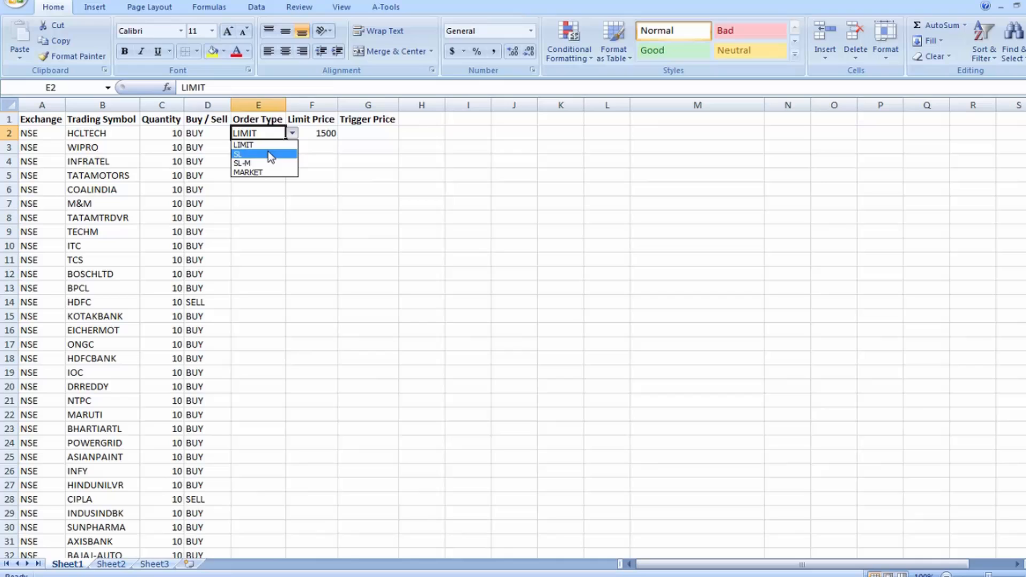
pyautogui.click(242, 154)
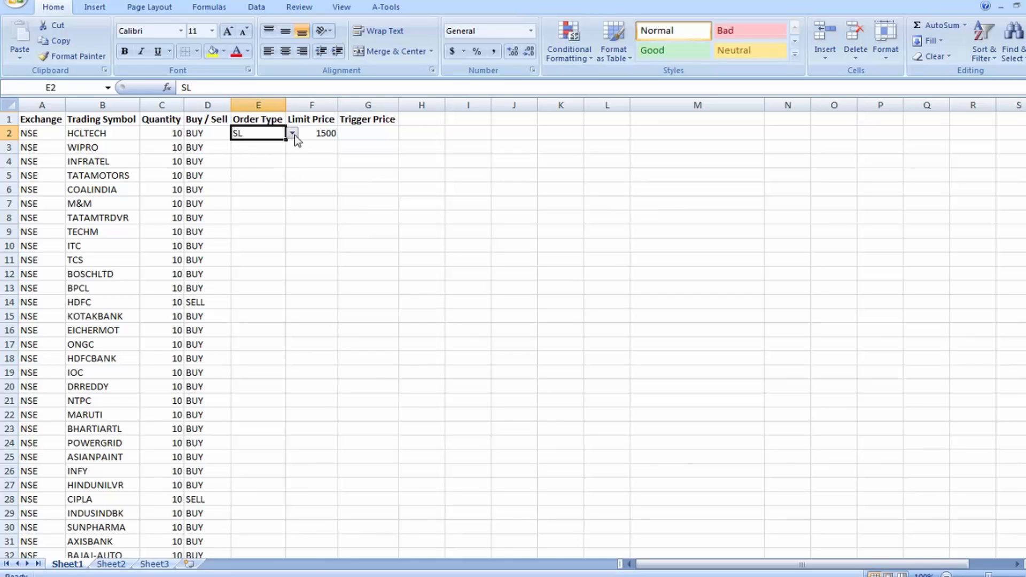
pyautogui.click(292, 133)
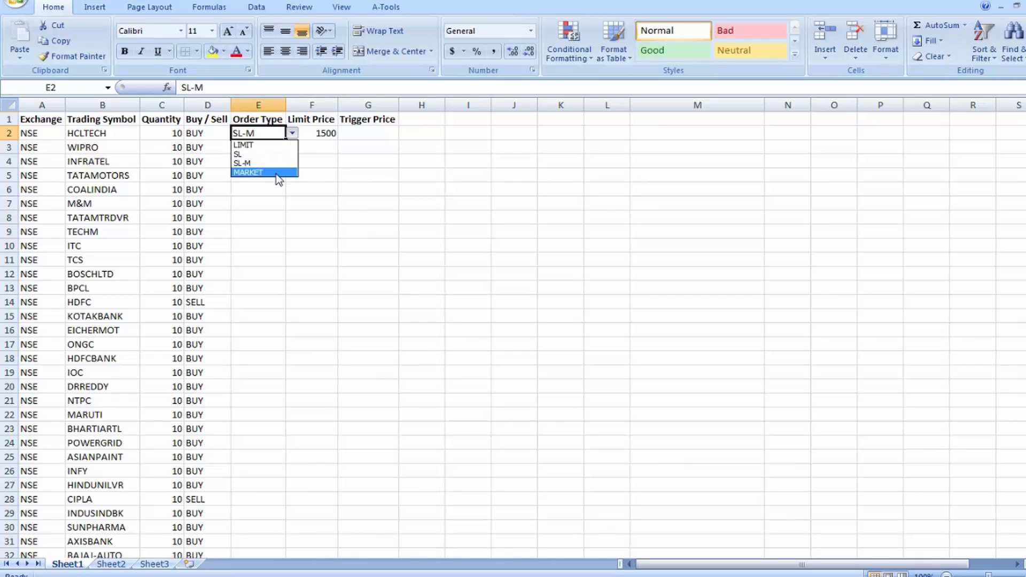
pyautogui.click(247, 172)
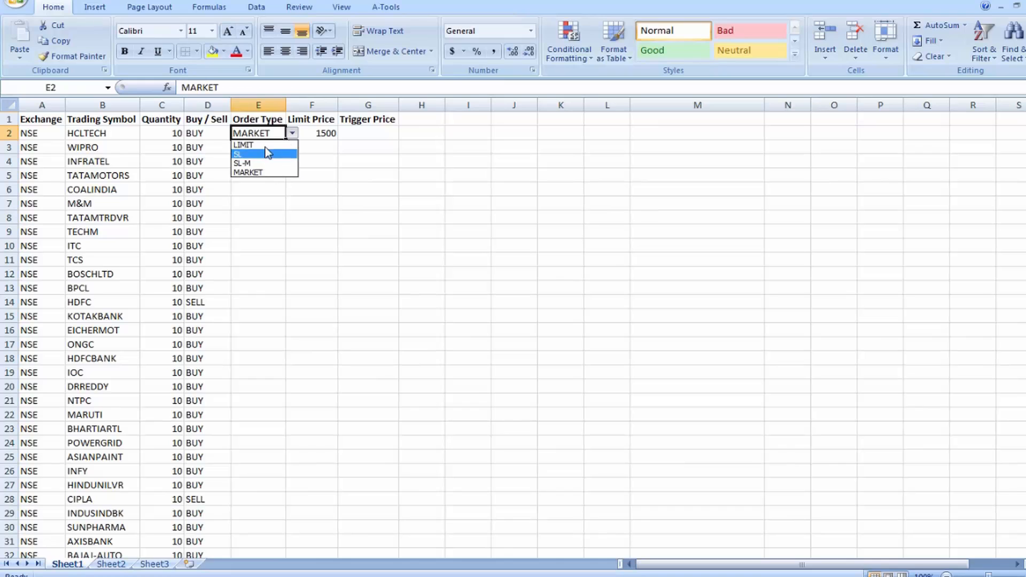
pyautogui.click(244, 145)
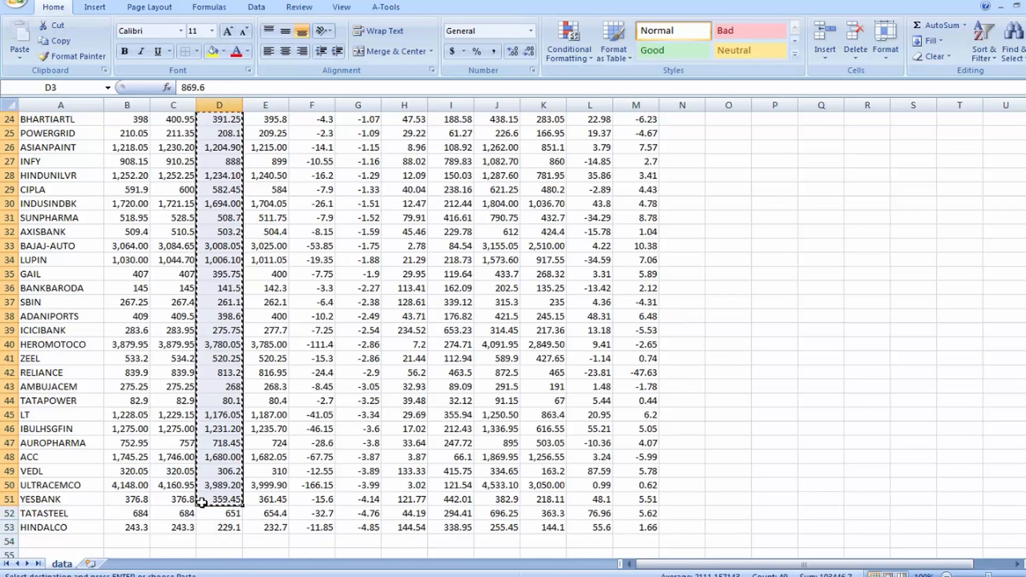
pyautogui.moveTo(327, 527)
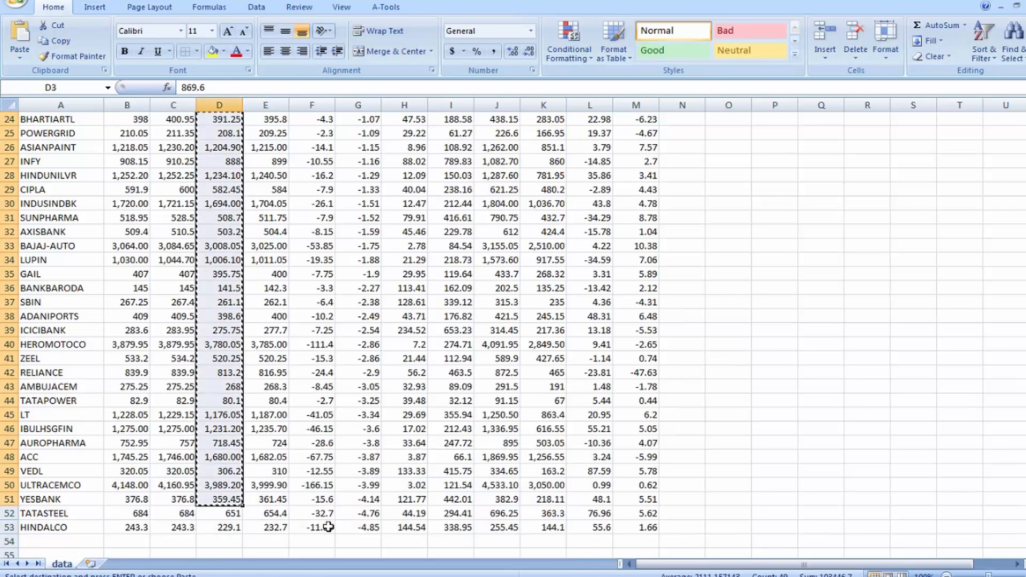
# Return to the order sheet after copying the data sheet's stock prices
pyautogui.click(67, 565)
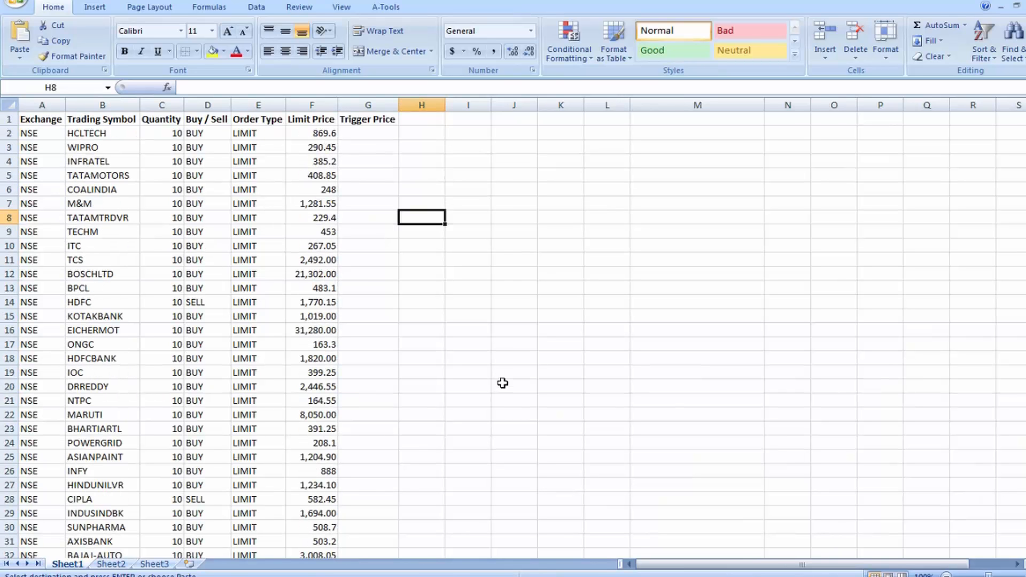
pyautogui.moveTo(390, 335)
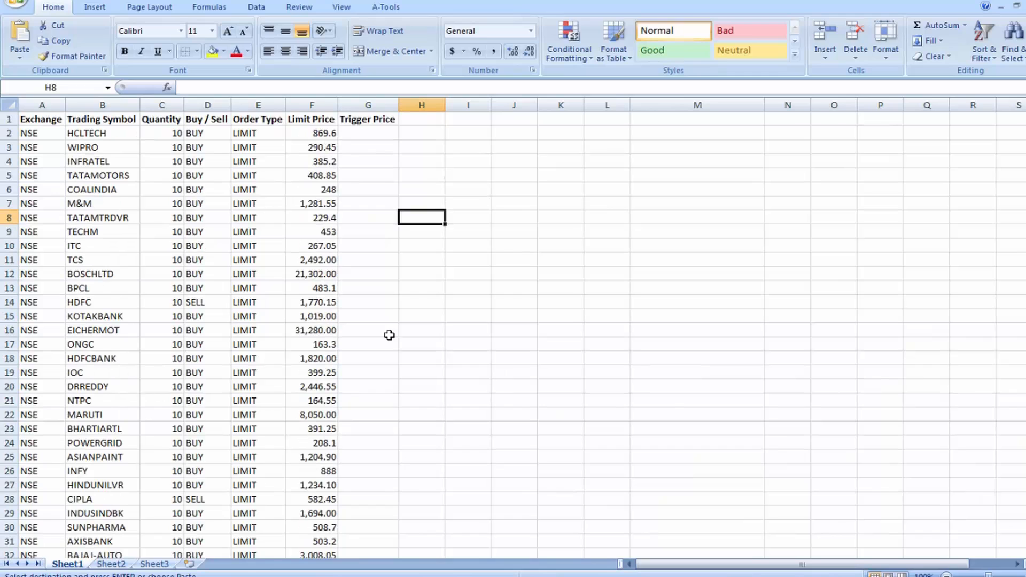
# Scroll down Sheet1 to check the LIMIT order types and pasted limit prices
pyautogui.scroll(-3)
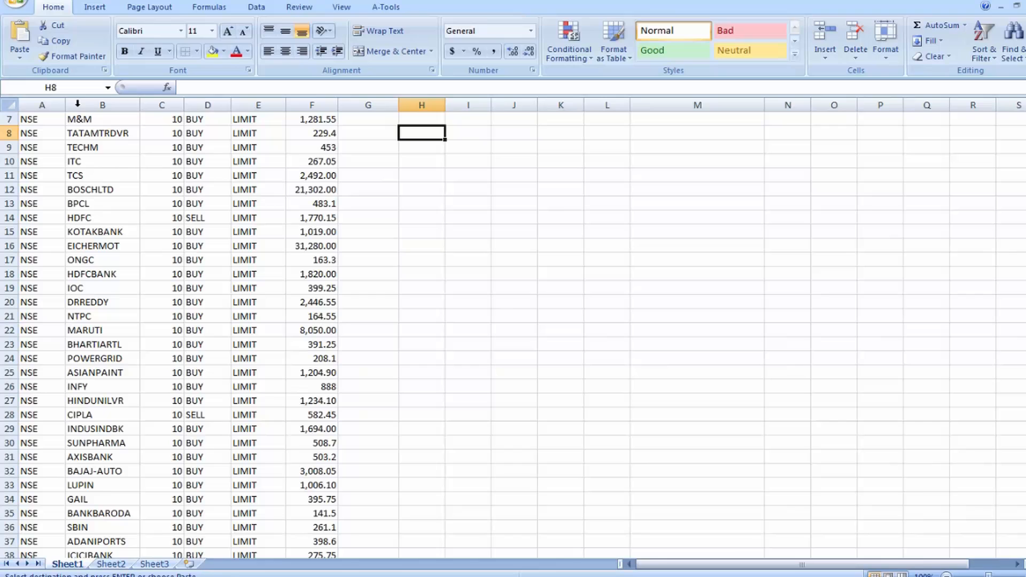
pyautogui.moveTo(124, 401)
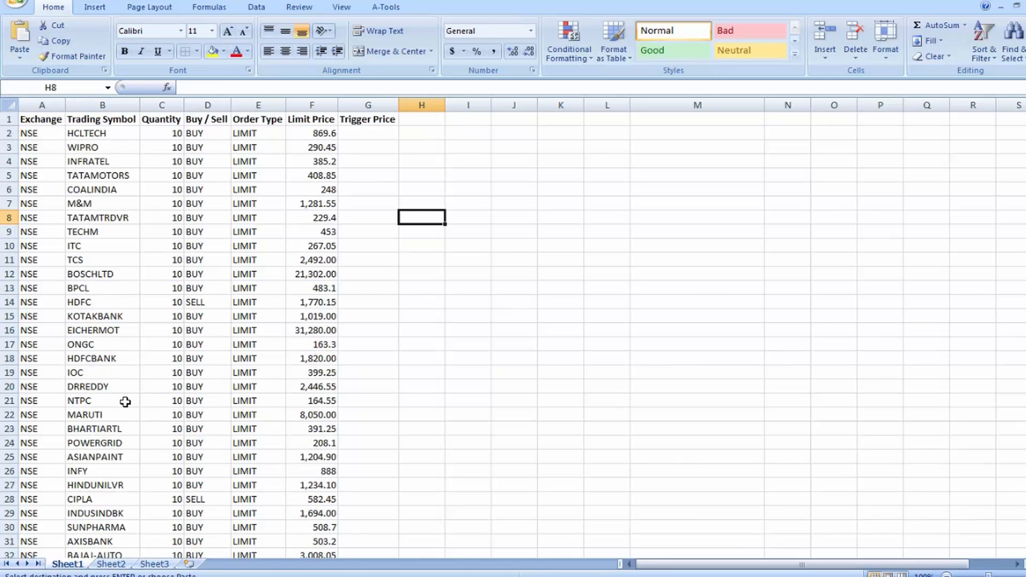
pyautogui.scroll(-3)
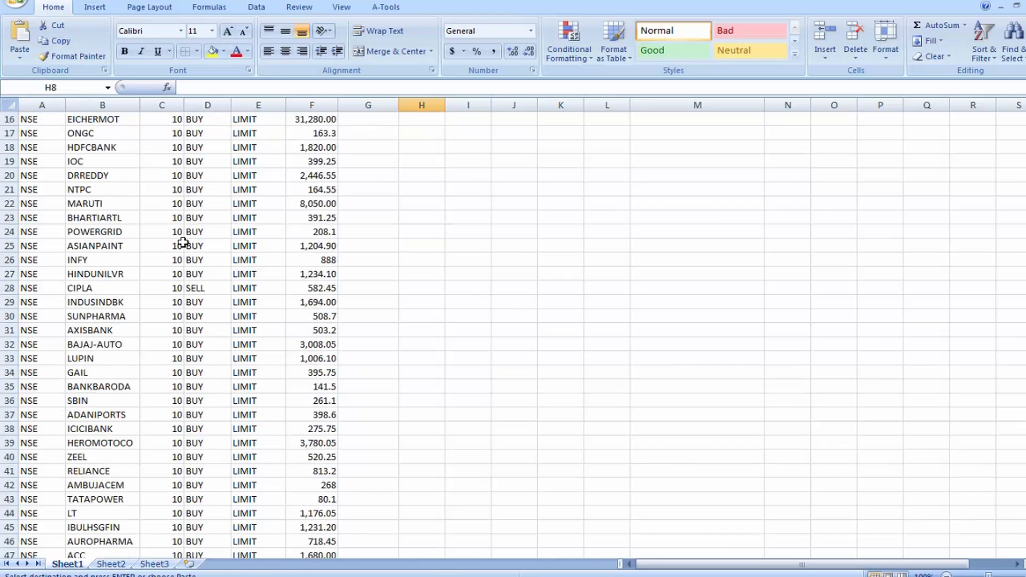
pyautogui.scroll(-3)
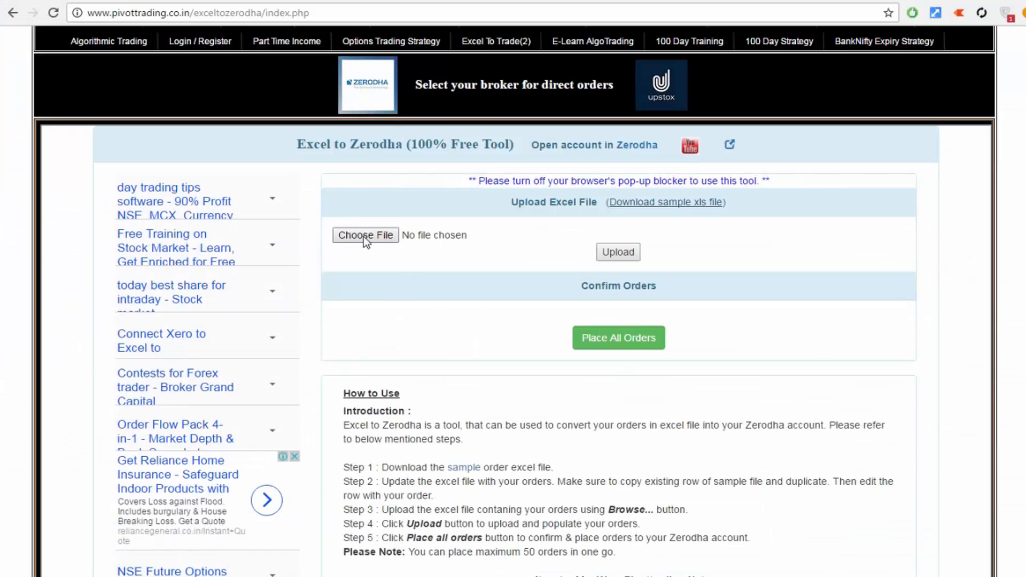
# Upload sample.xls, review the Confirm Orders table, and place all orders
pyautogui.click(365, 235)
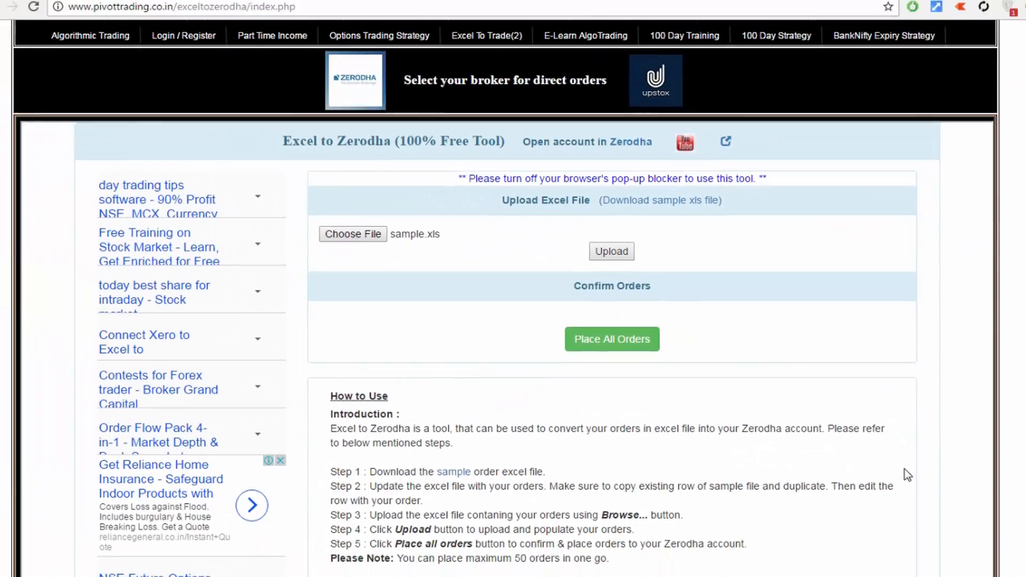
pyautogui.click(610, 251)
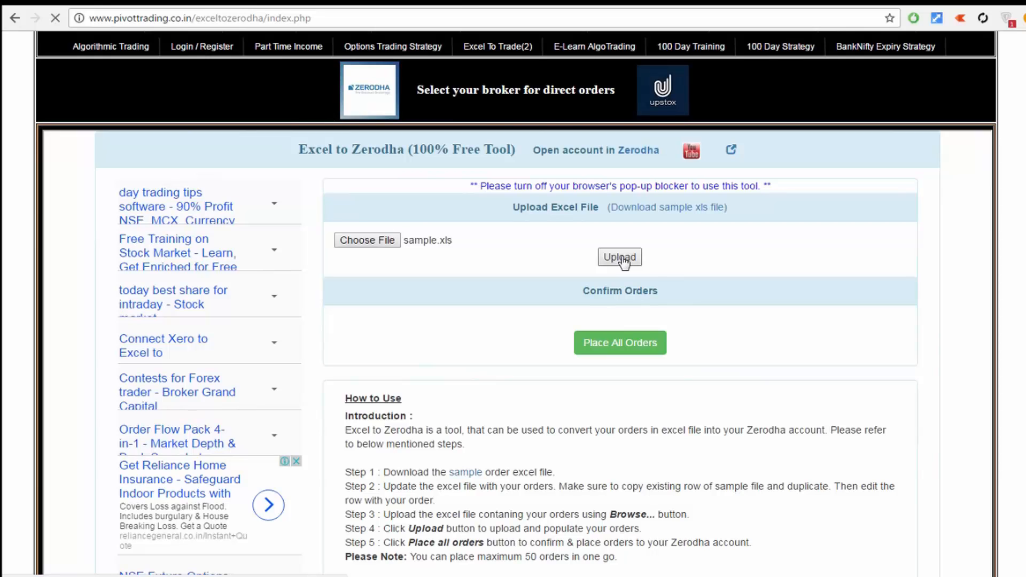
pyautogui.click(619, 257)
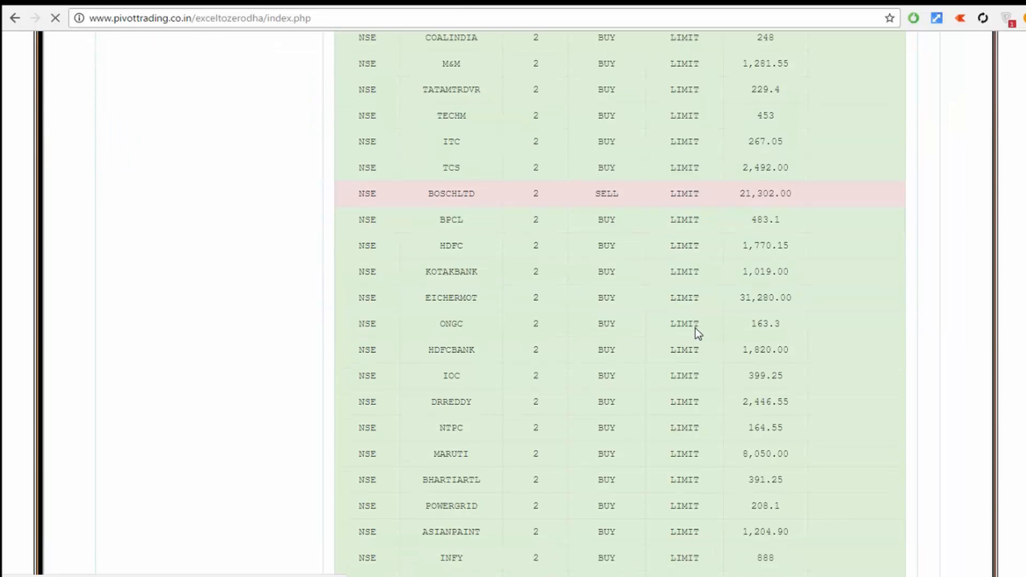
pyautogui.scroll(-3)
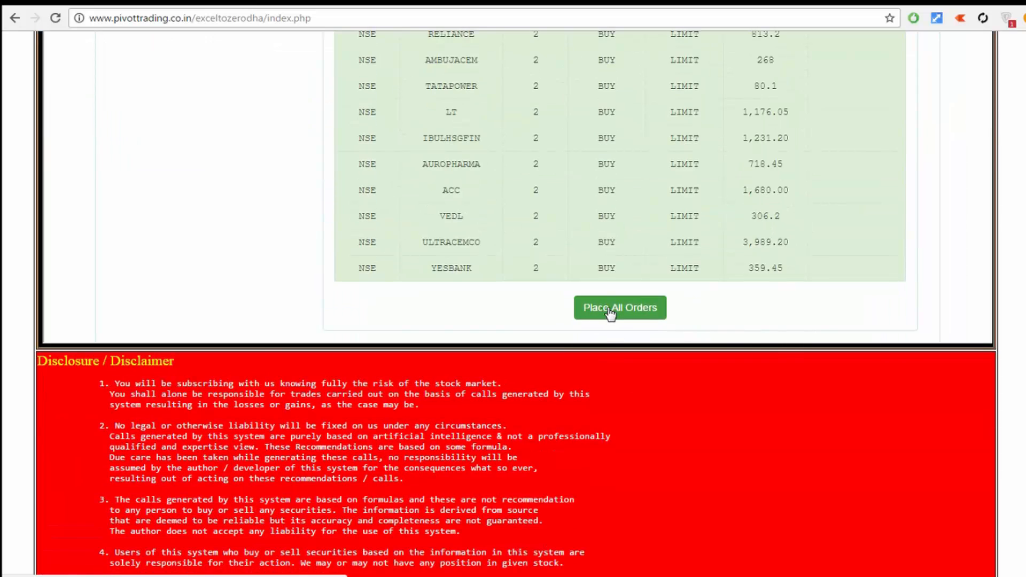
pyautogui.click(619, 308)
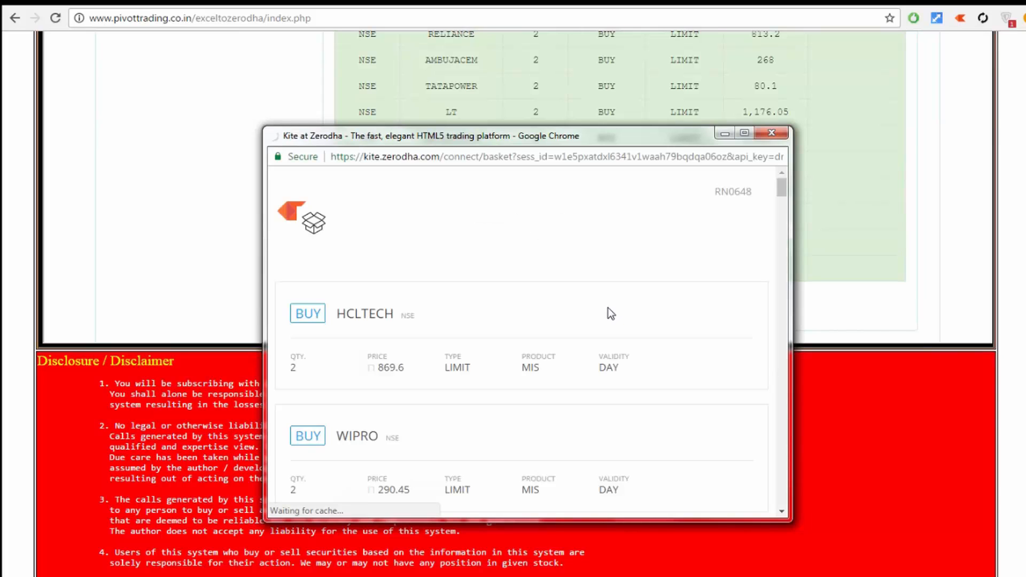
# Review the Kite basket, place all LIMIT orders, then close the basket window
pyautogui.scroll(-3)
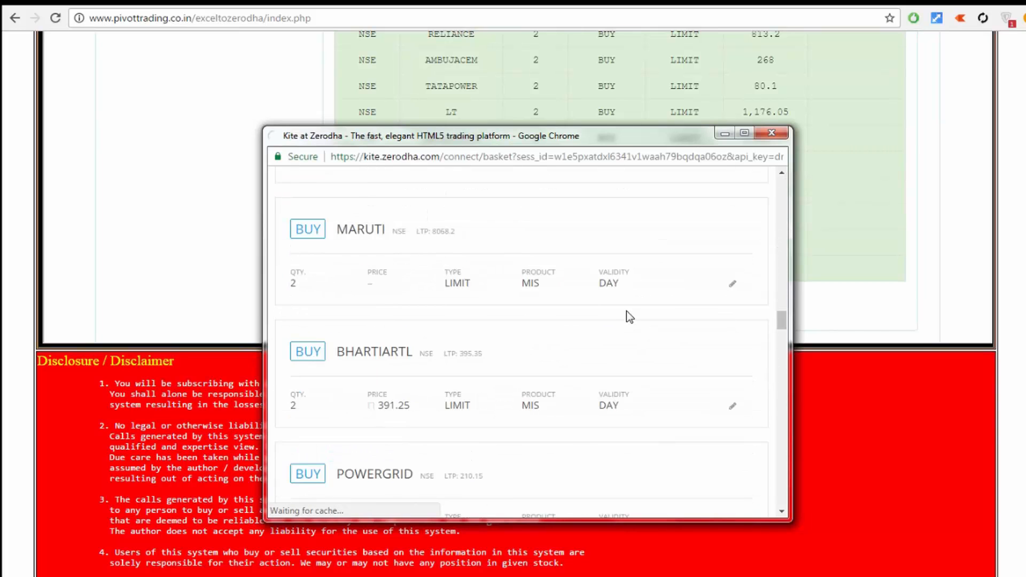
pyautogui.scroll(-3)
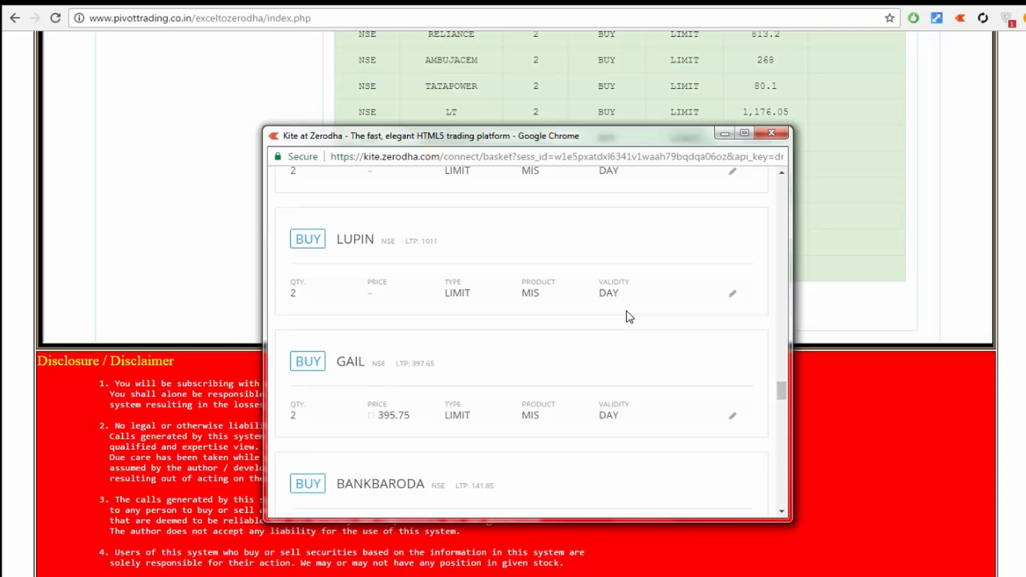
pyautogui.scroll(-3)
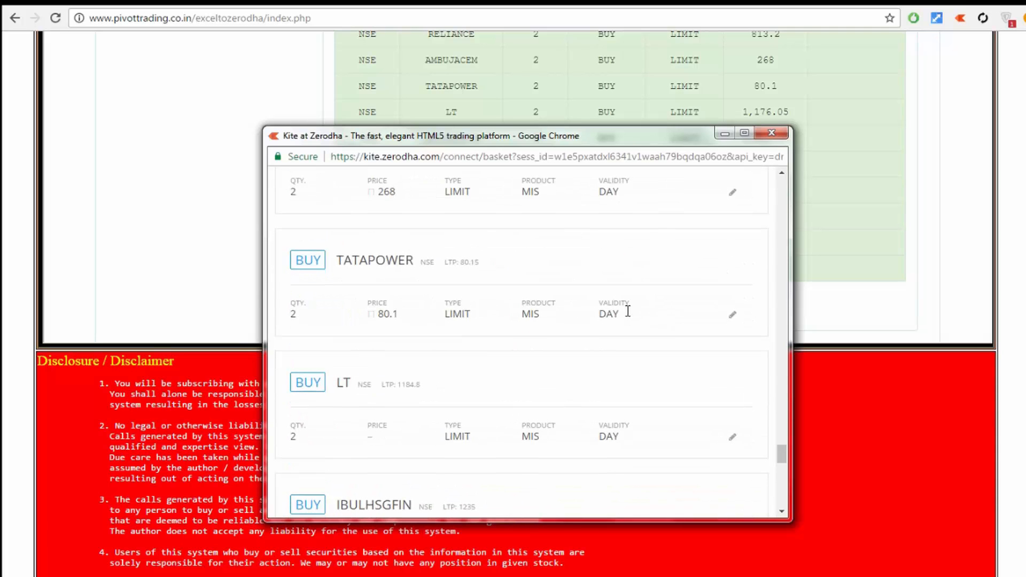
pyautogui.scroll(-3)
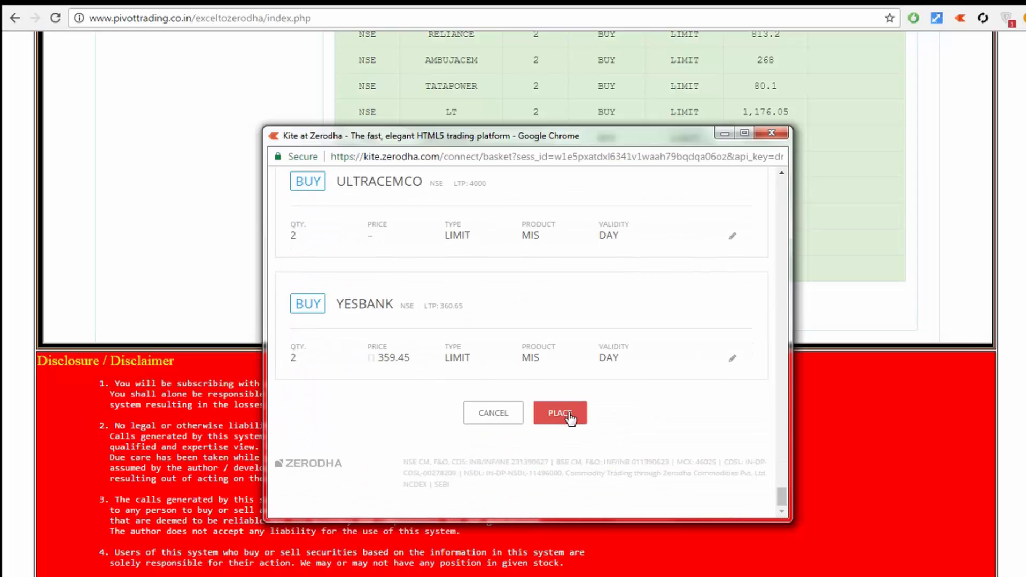
pyautogui.click(560, 412)
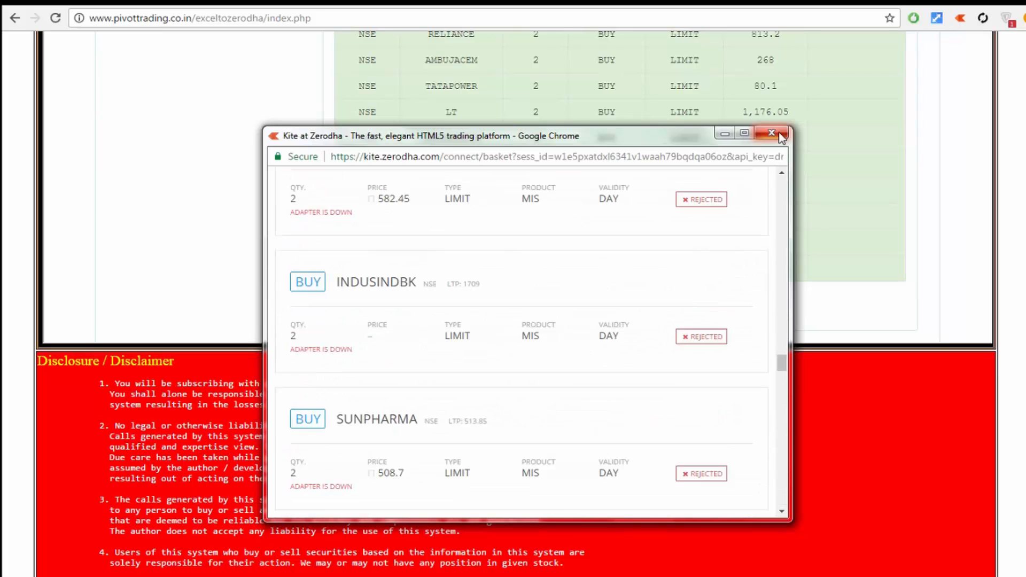
pyautogui.click(773, 134)
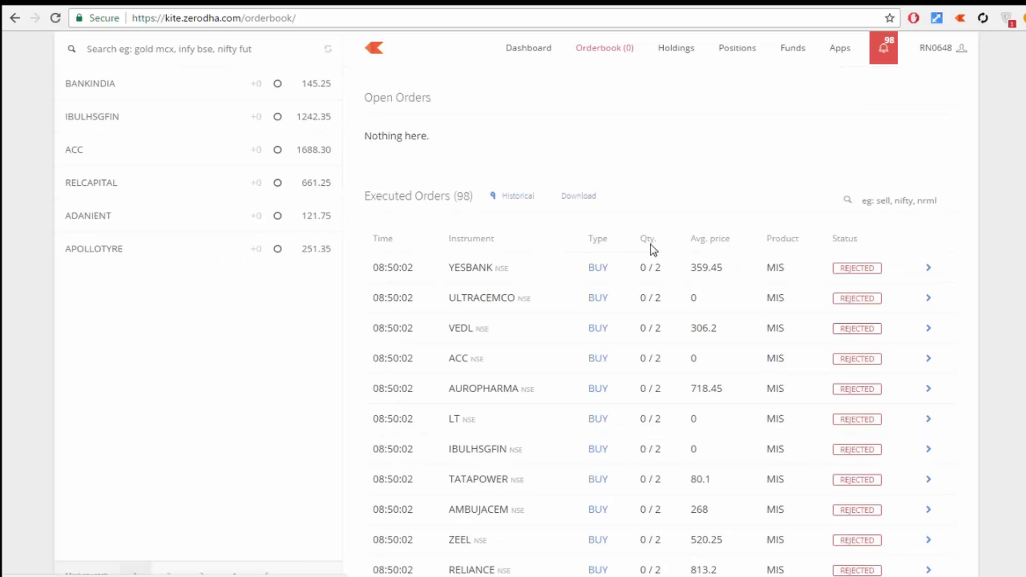
# Scroll through Kite's Executed Orders to review the rejected basket orders
pyautogui.scroll(-3)
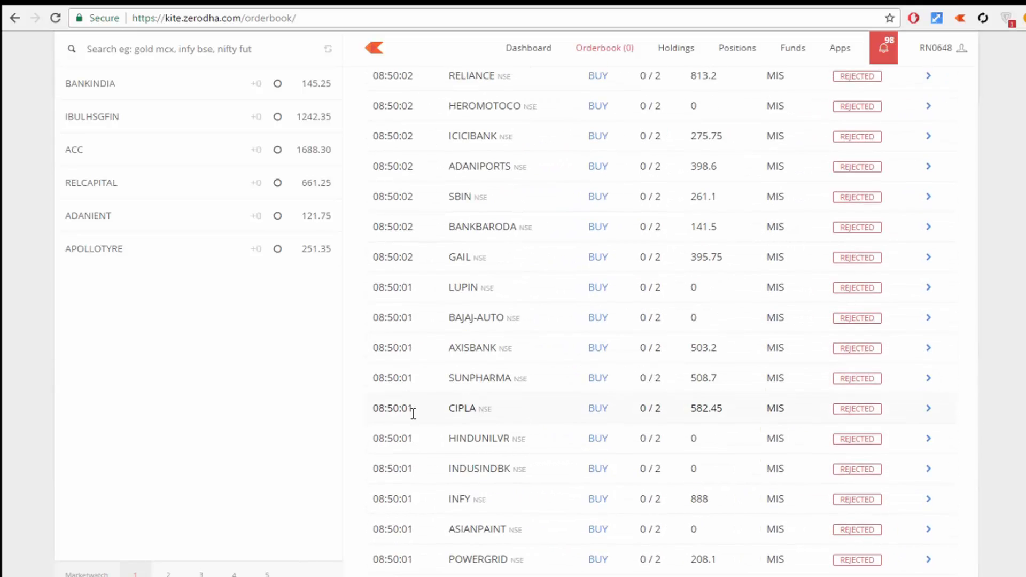
pyautogui.scroll(-3)
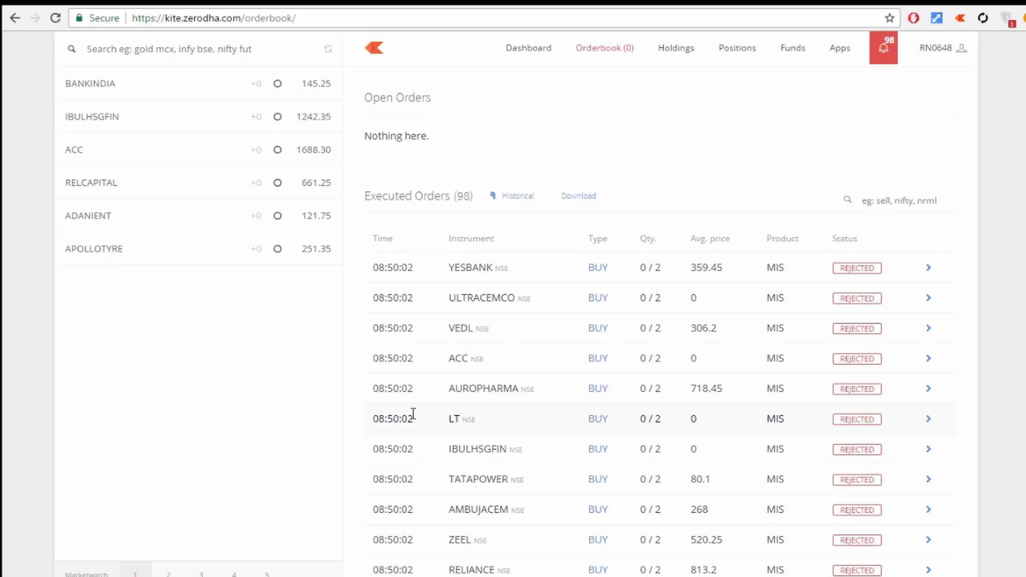
pyautogui.moveTo(517, 334)
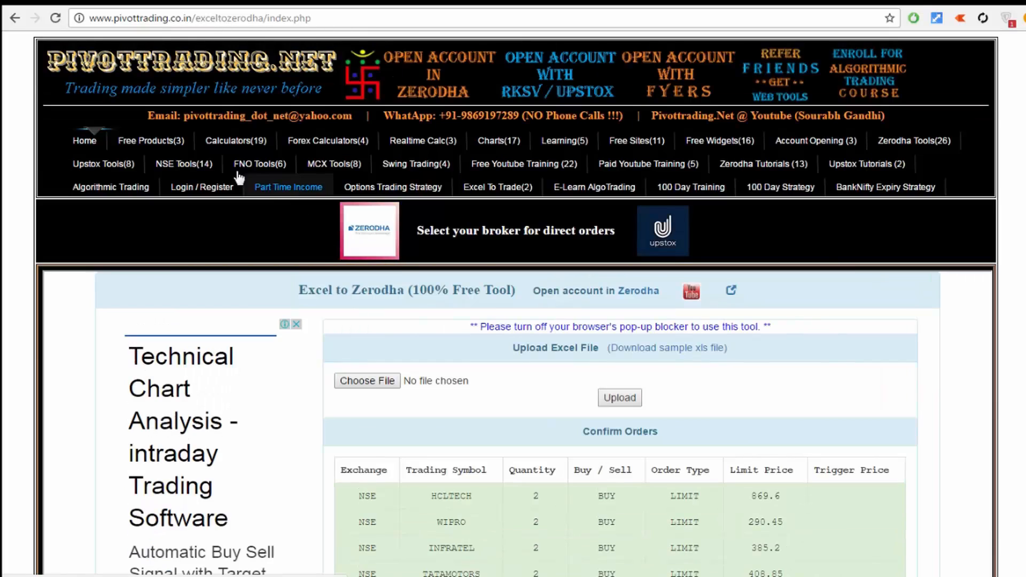
pyautogui.moveTo(823, 260)
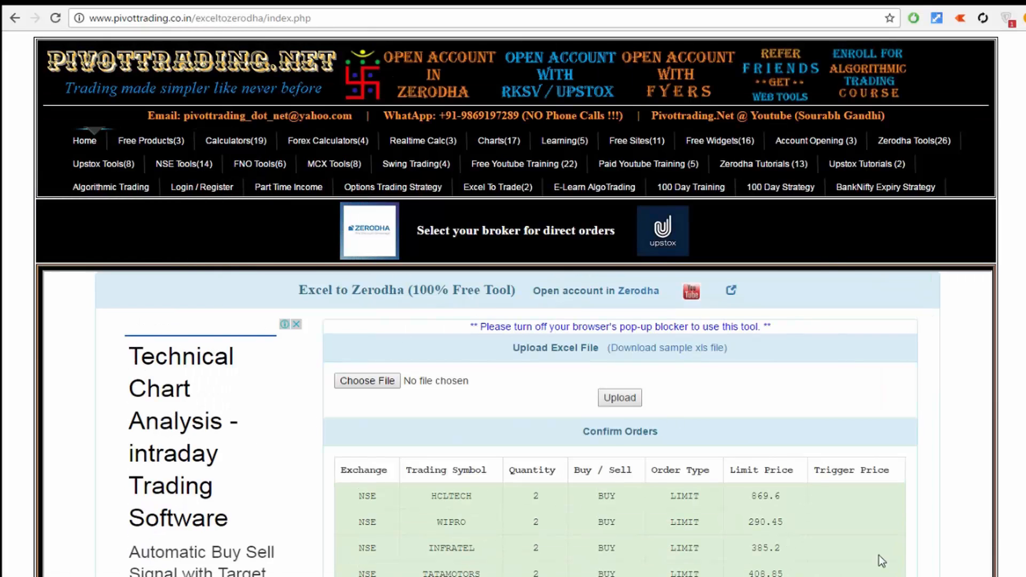
# Scroll down the Excel to Zerodha page to the Confirm Orders table of LIMIT orders
pyautogui.scroll(-3)
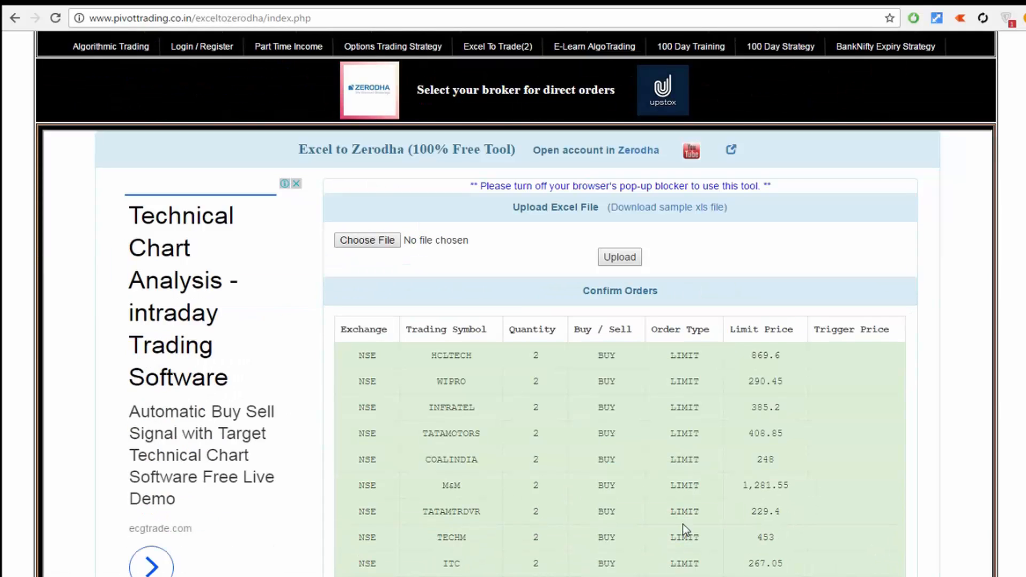